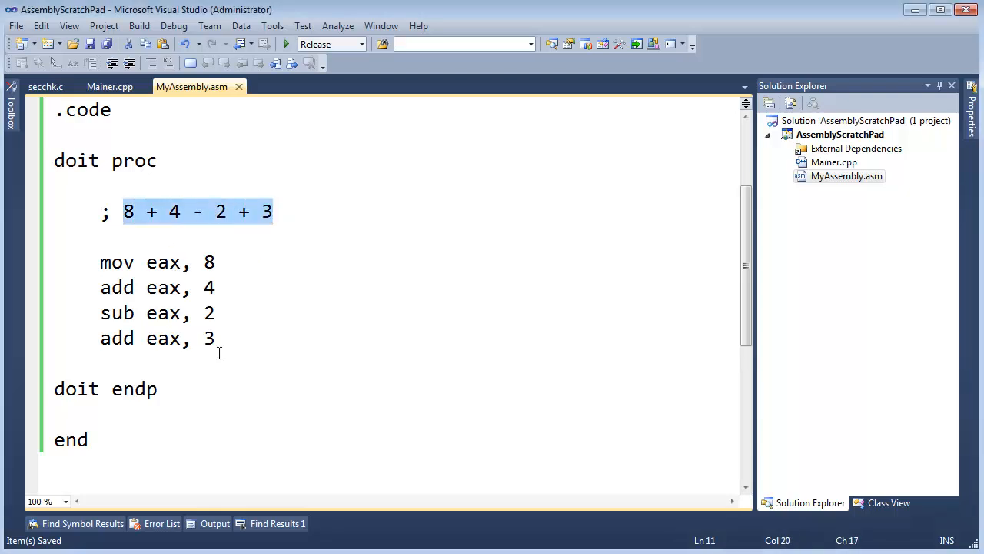
Step: Replace the arithmetic lines so doit computes 8 + 4 via mov ebx, 4 and add eax, ebx
{"action": "left_click_drag", "start_coordinate": [98, 262], "coordinate": [215, 338]}
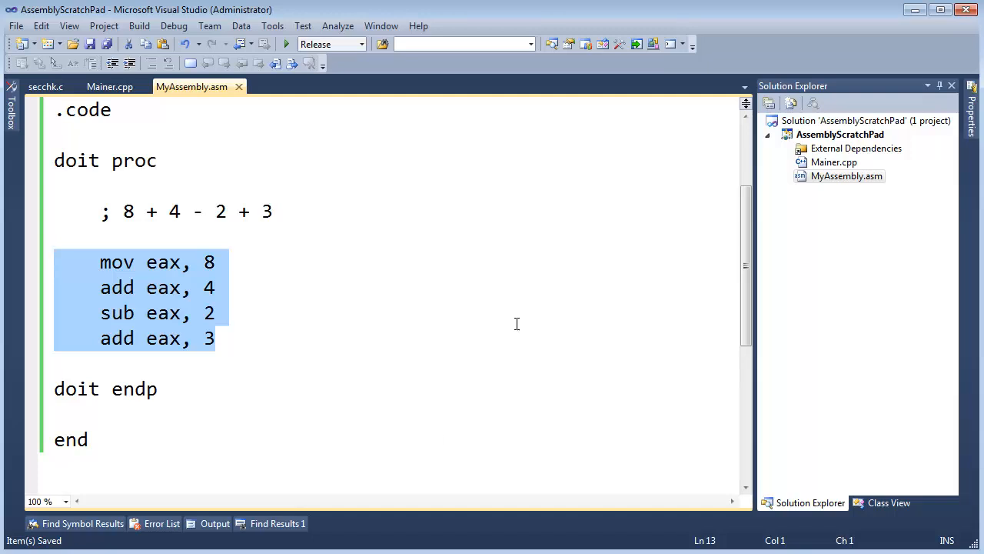
{"action": "mouse_move", "coordinate": [151, 265]}
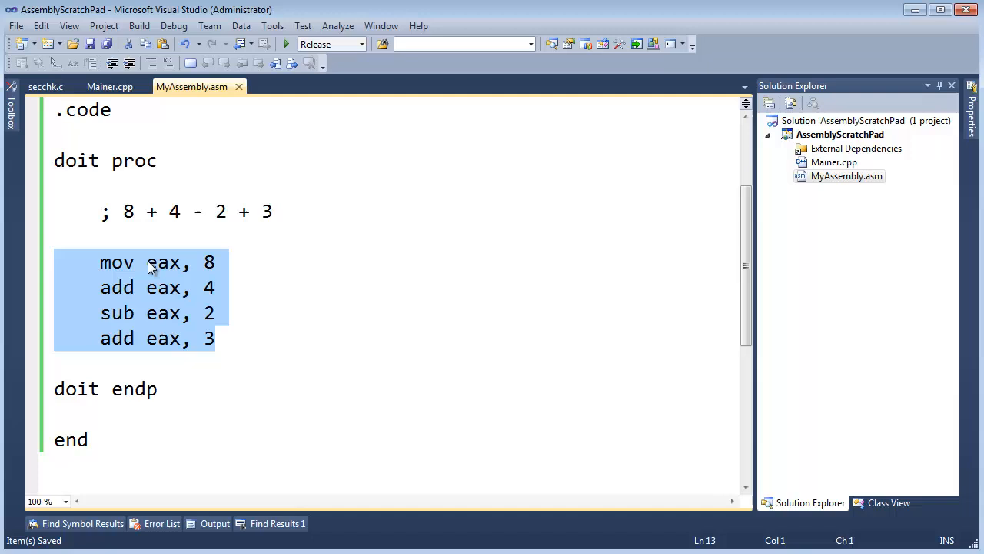
{"action": "left_click", "coordinate": [191, 248]}
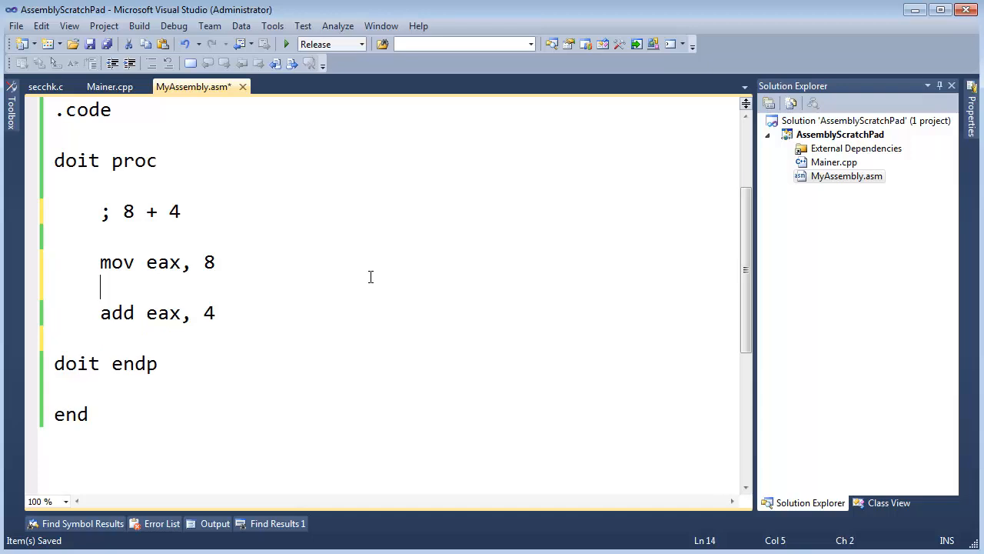
{"action": "type", "text": "mov b"}
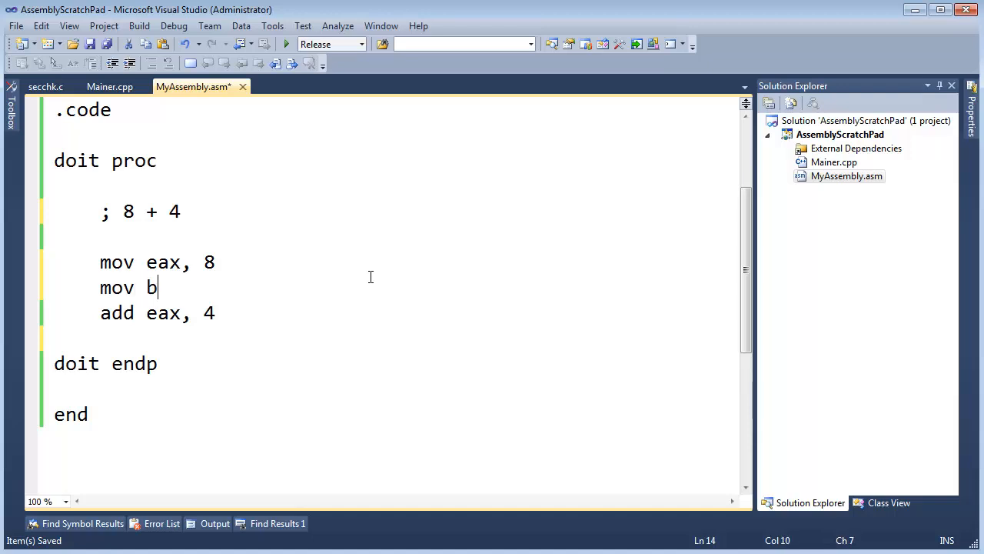
{"action": "type", "text": "bx, 4"}
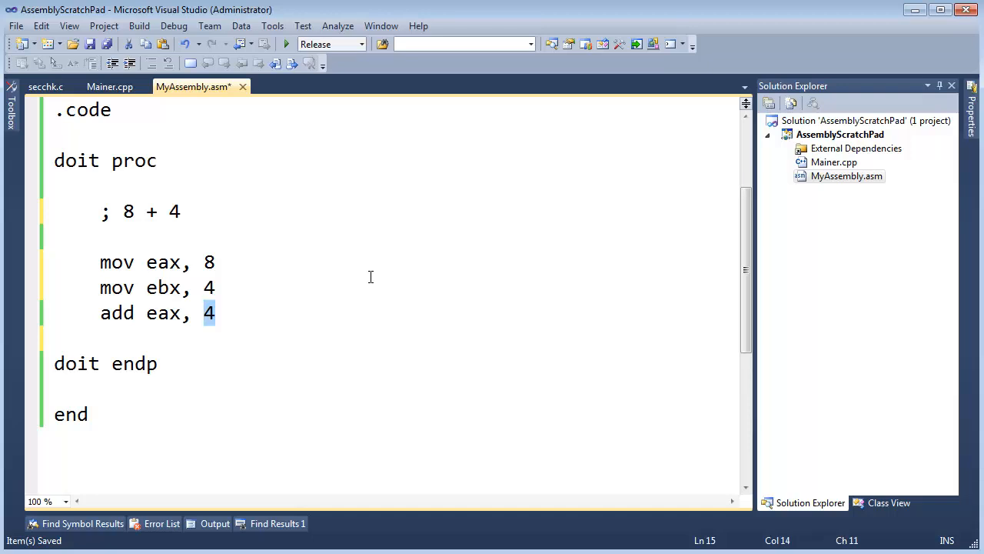
{"action": "type", "text": "ebx"}
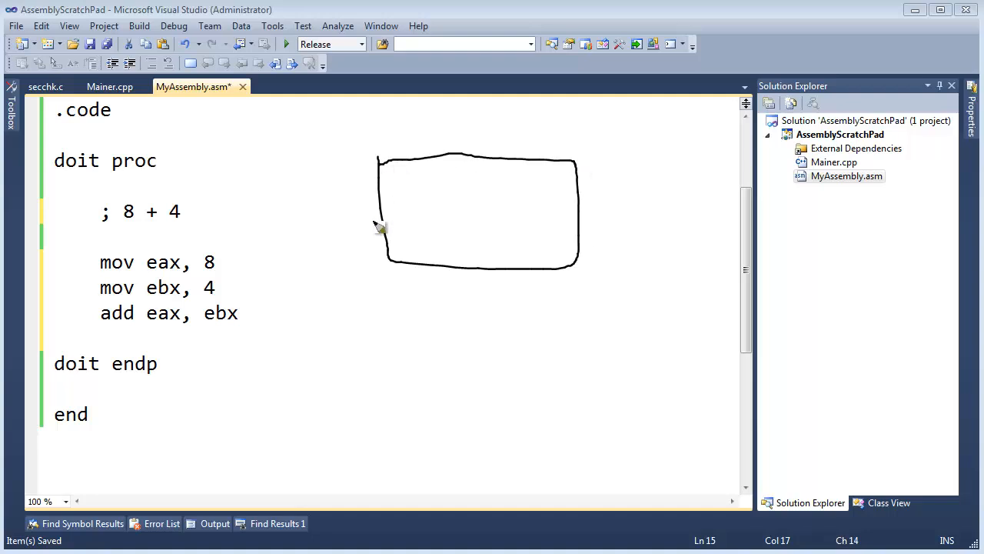
{"action": "left_click_drag", "start_coordinate": [382, 209], "coordinate": [584, 210]}
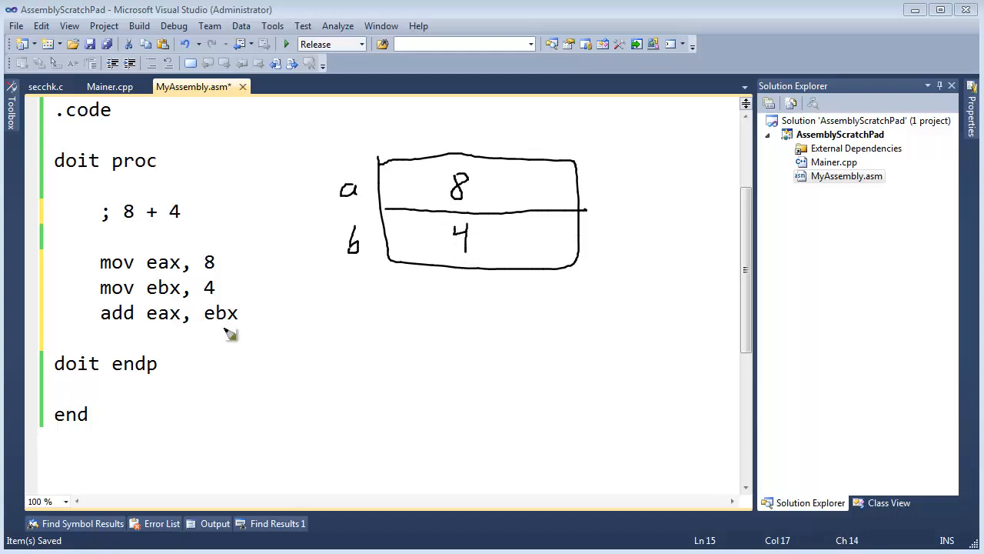
{"action": "mouse_move", "coordinate": [463, 193]}
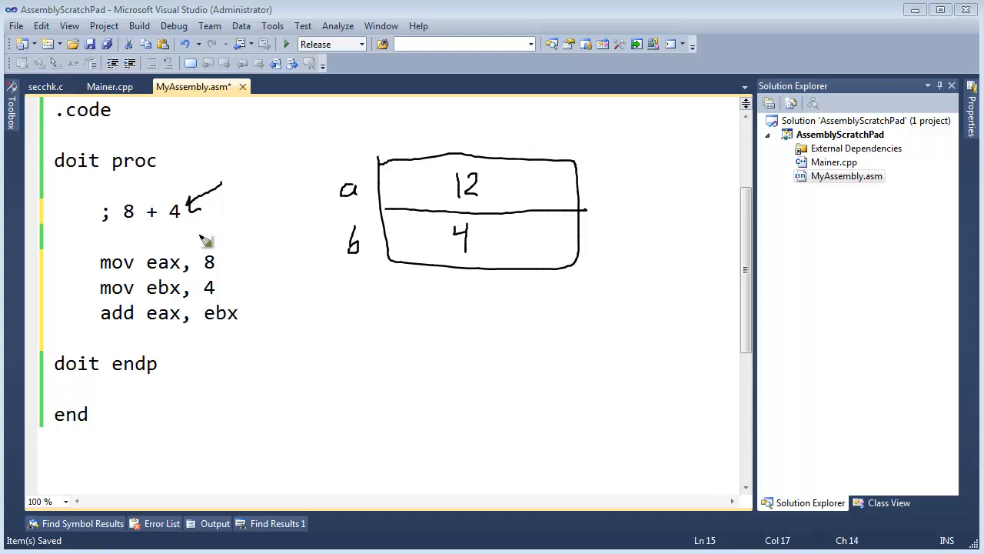
{"action": "mouse_move", "coordinate": [634, 10]}
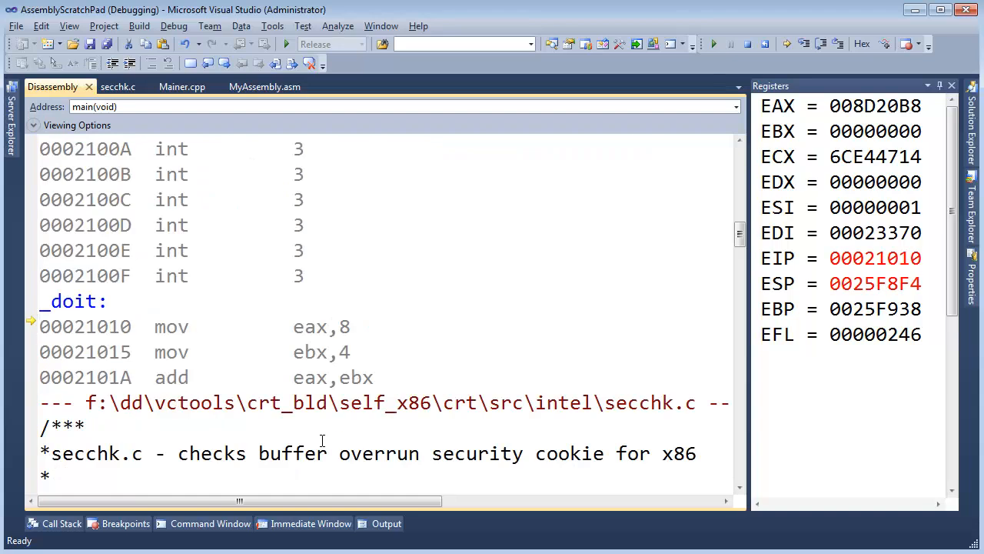
{"action": "mouse_move", "coordinate": [356, 313]}
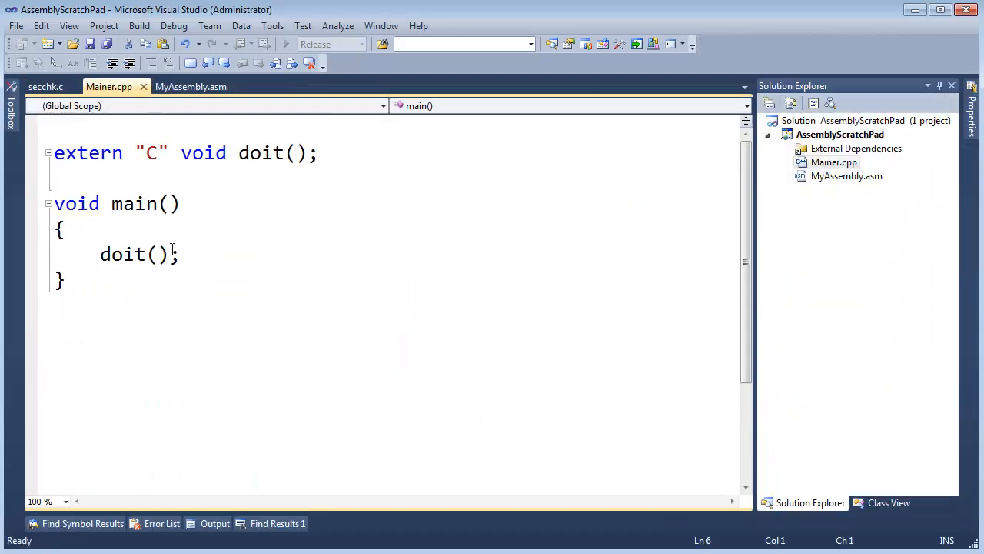
Step: Return to MyAssembly.asm and select the mul eax, ebx line, ending with the cursor after it
{"action": "left_click", "coordinate": [190, 87]}
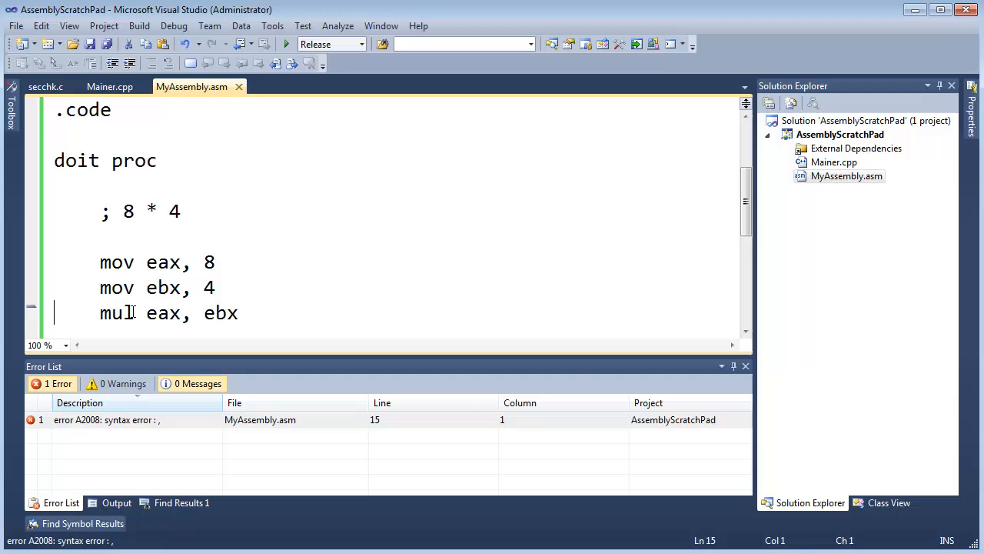
{"action": "left_click_drag", "start_coordinate": [98, 314], "coordinate": [240, 313]}
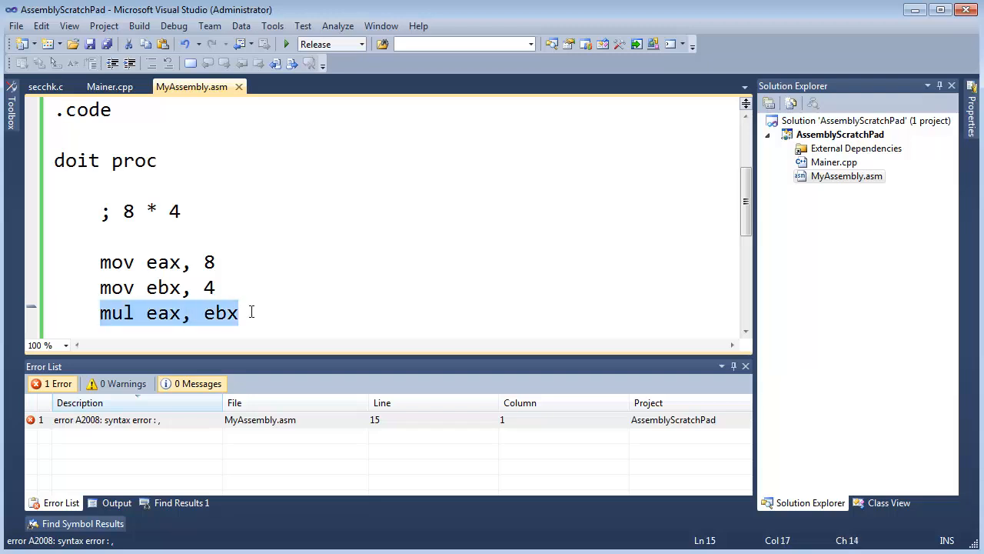
{"action": "left_click", "coordinate": [101, 312]}
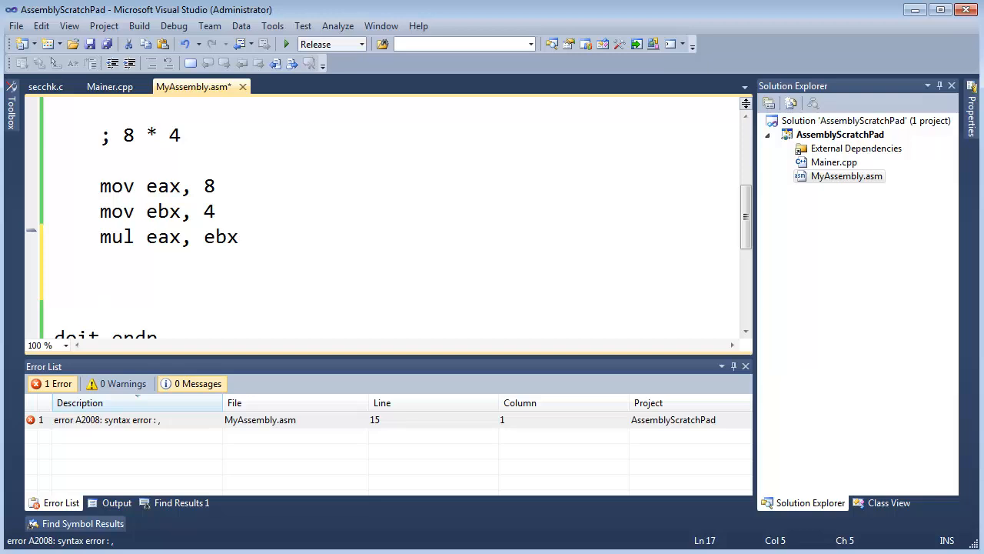
{"action": "mouse_move", "coordinate": [482, 397]}
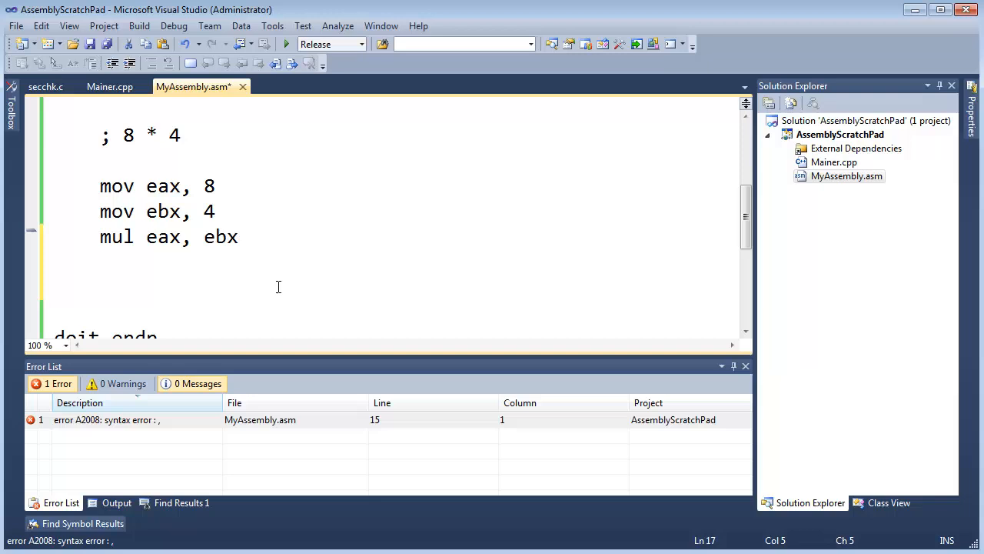
Step: Add the scrambled comment '; the went bought. some I and, food' below mul eax, ebx
{"action": "type", "text": "\"; \""}
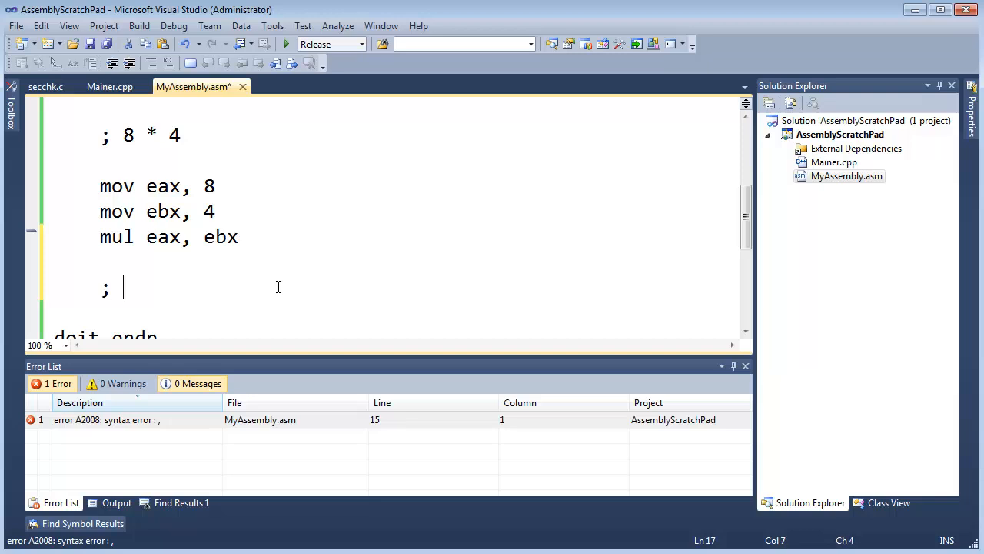
{"action": "type", "text": "the went bo"}
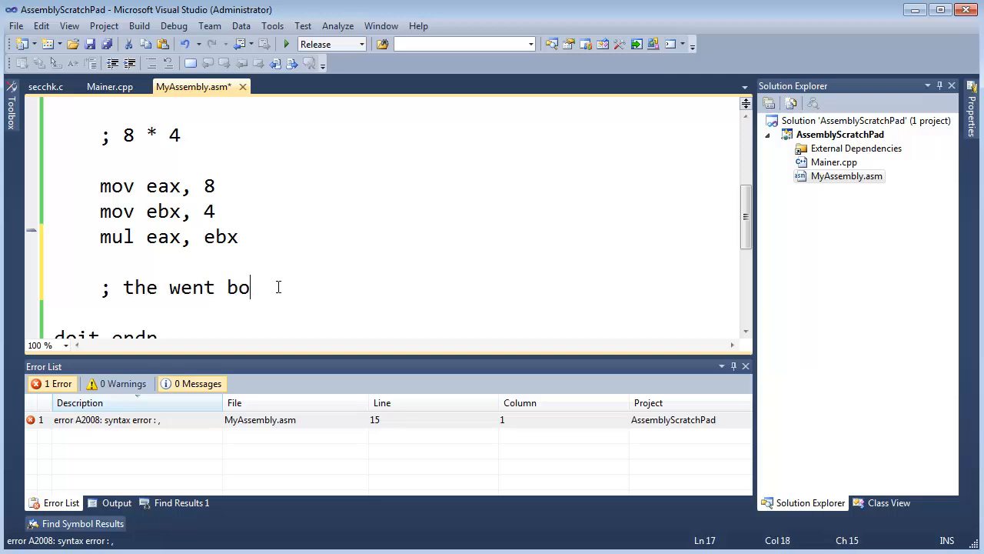
{"action": "type", "text": "ught. some"}
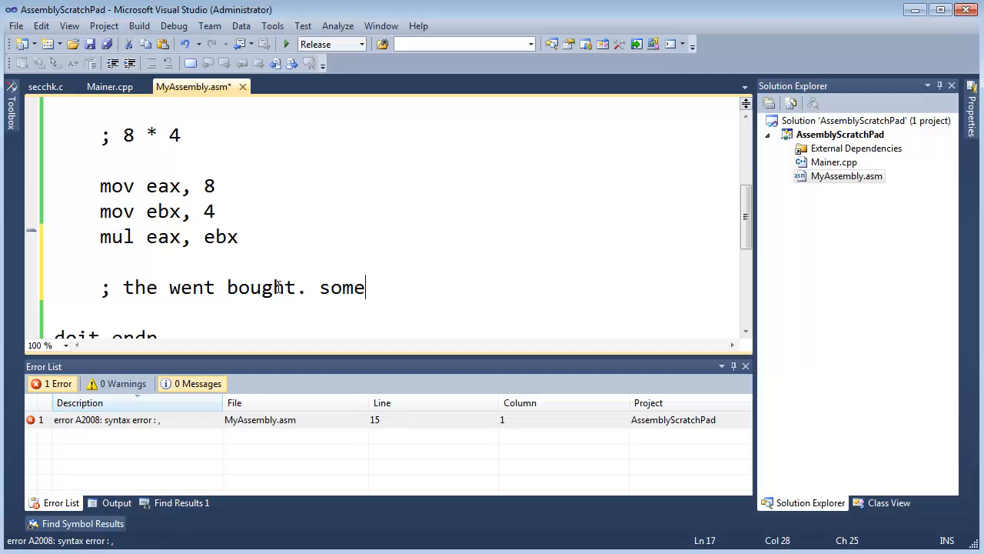
{"action": "type", "text": "I and,"}
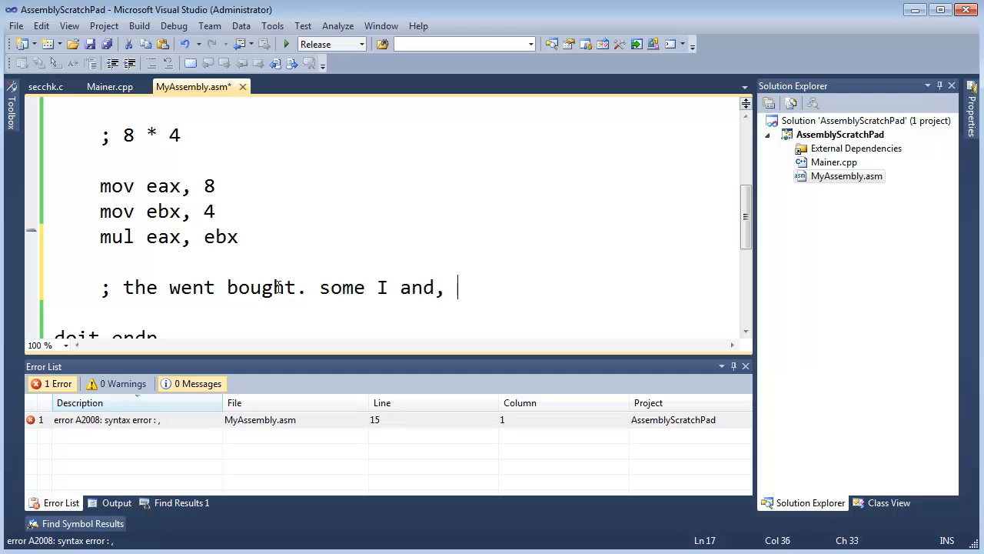
{"action": "type", "text": "food to store"}
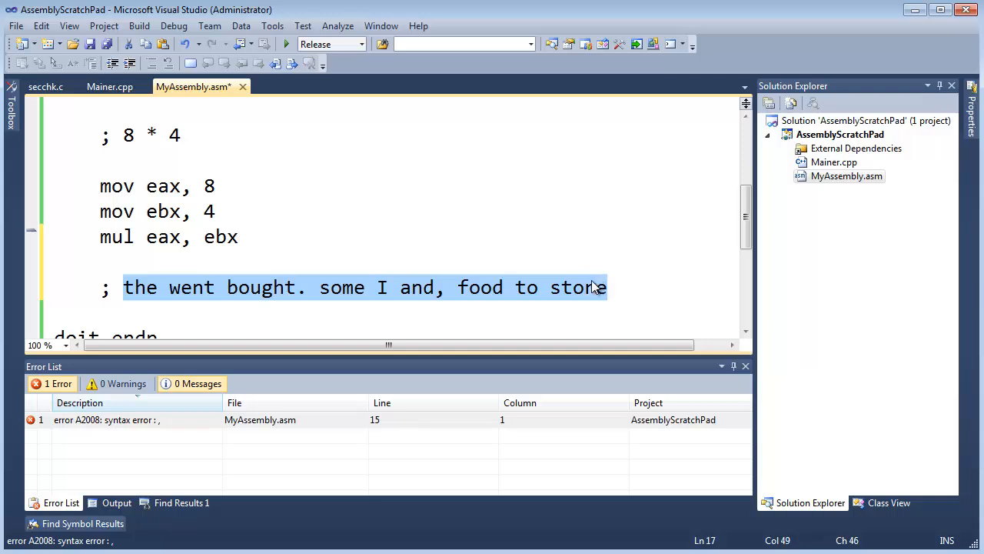
{"action": "mouse_move", "coordinate": [471, 301]}
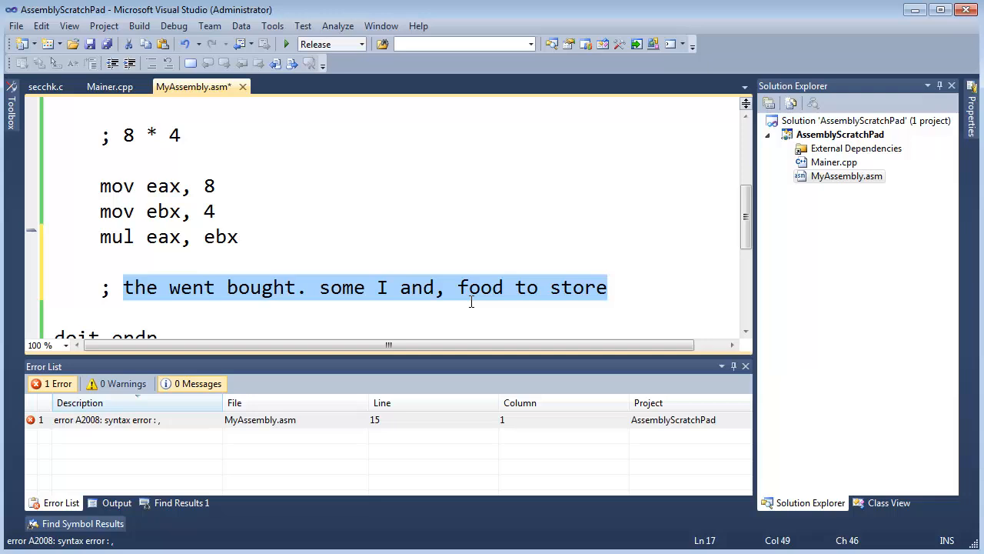
{"action": "mouse_move", "coordinate": [392, 304]}
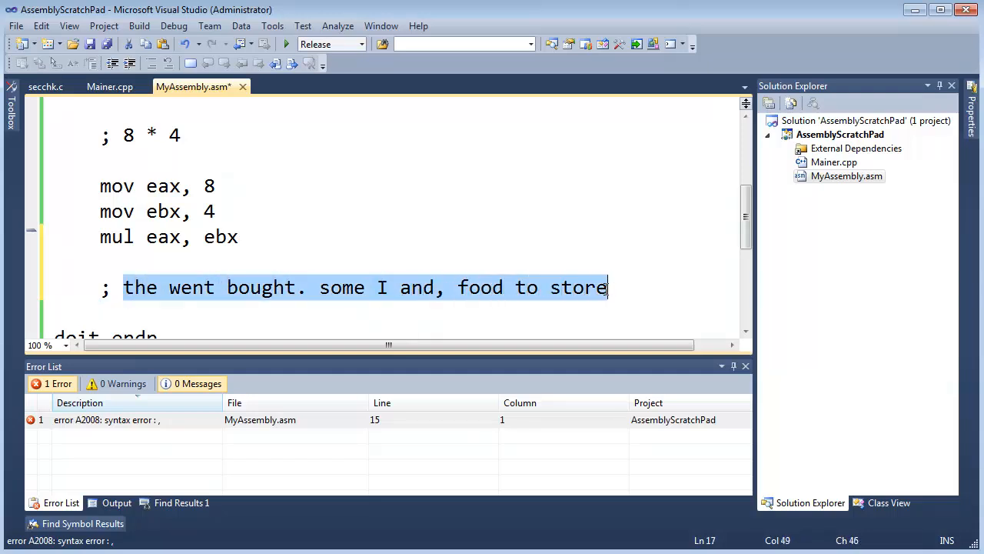
Step: Pick out words in the scrambled comment and select the whole sentence, then deselect it
{"action": "left_click", "coordinate": [552, 254]}
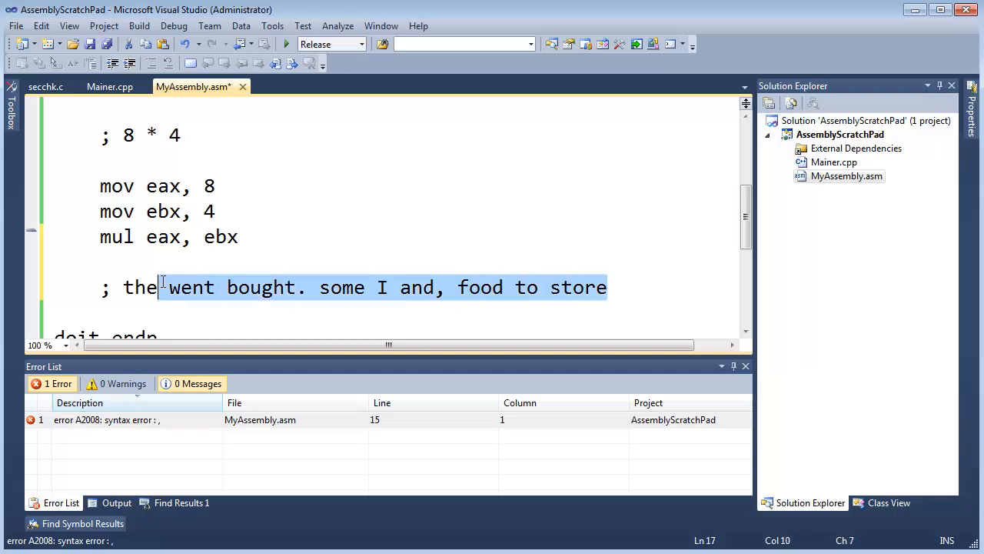
{"action": "left_click", "coordinate": [123, 287]}
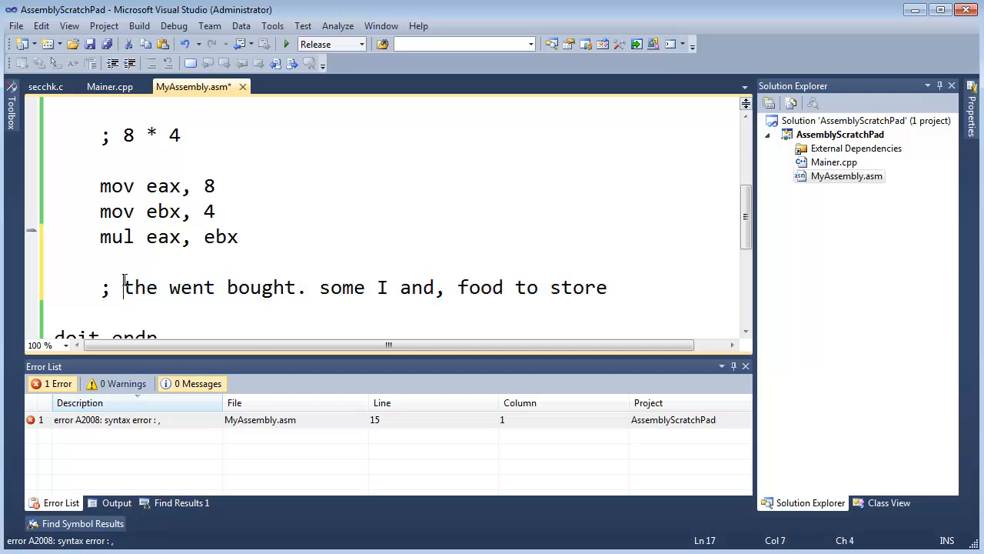
{"action": "left_click", "coordinate": [133, 287]}
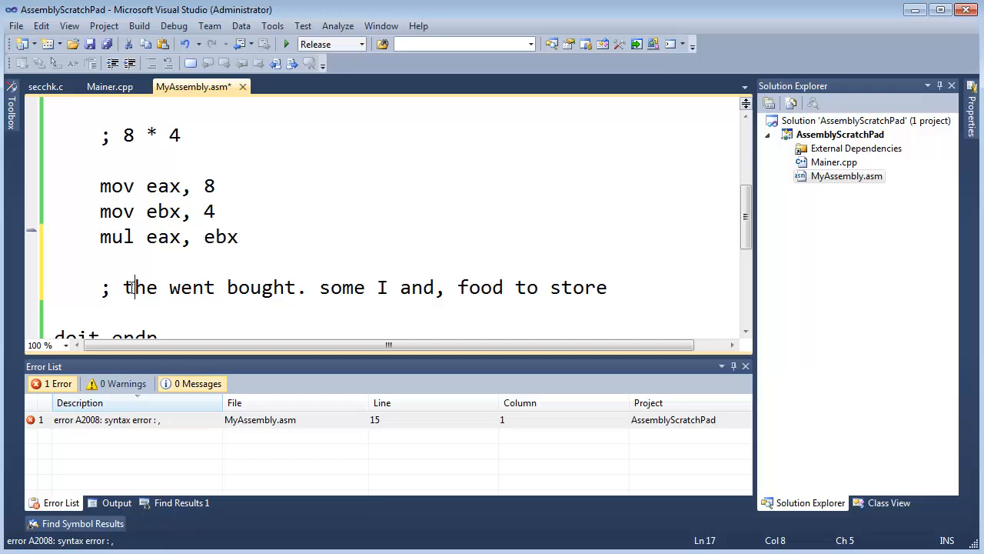
{"action": "double_click", "coordinate": [260, 287]}
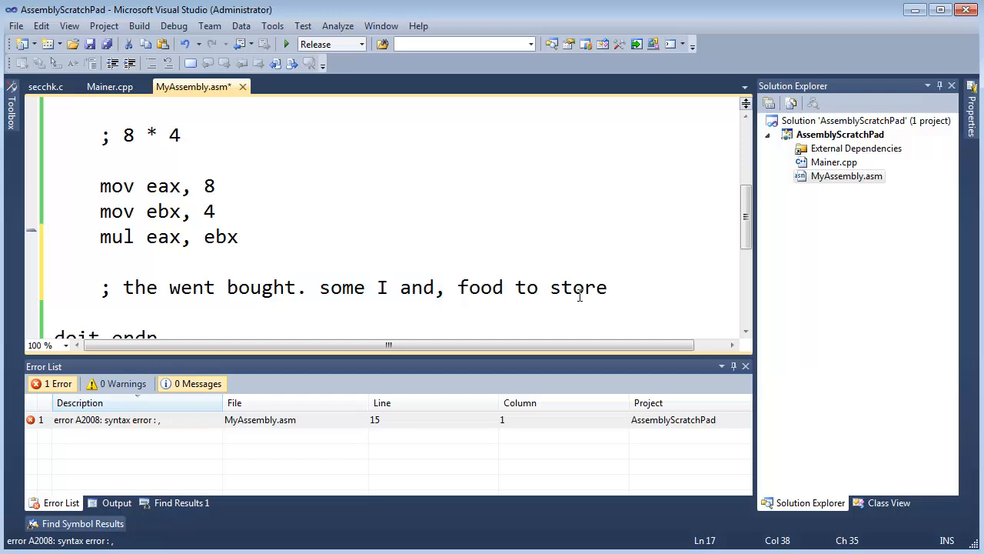
{"action": "left_click_drag", "start_coordinate": [123, 288], "coordinate": [505, 288]}
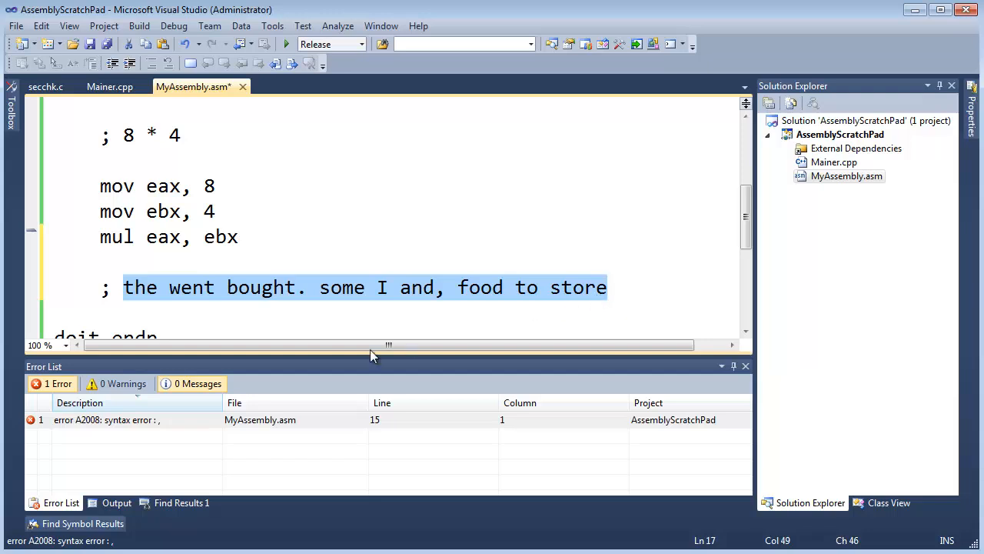
{"action": "left_click", "coordinate": [295, 288]}
{"action": "type", "text": "; I went to the store, and I"}
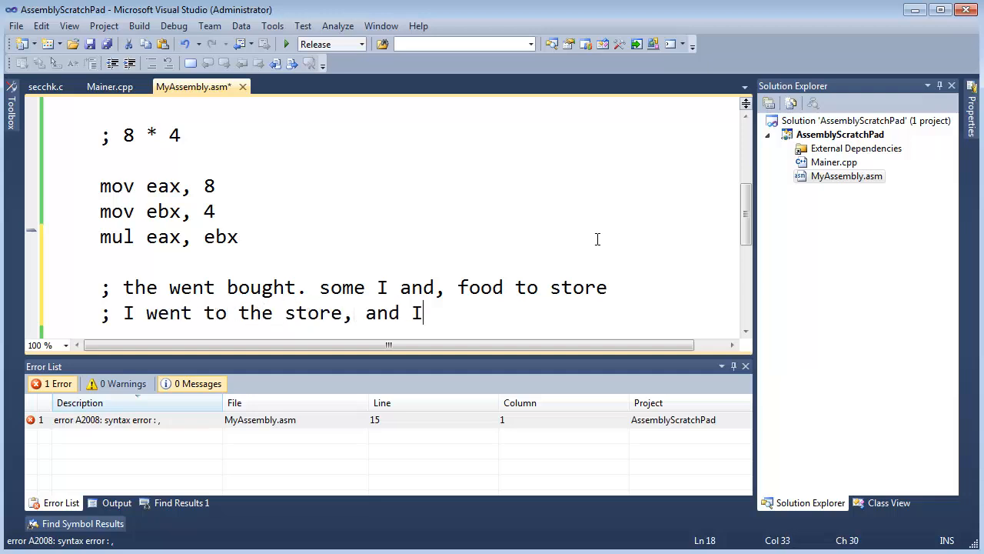
Step: Finish the corrected comment 'bought some foo...', then retype the words store and food as 'ru' and 'dive'
{"action": "type", "text": "bought some food."}
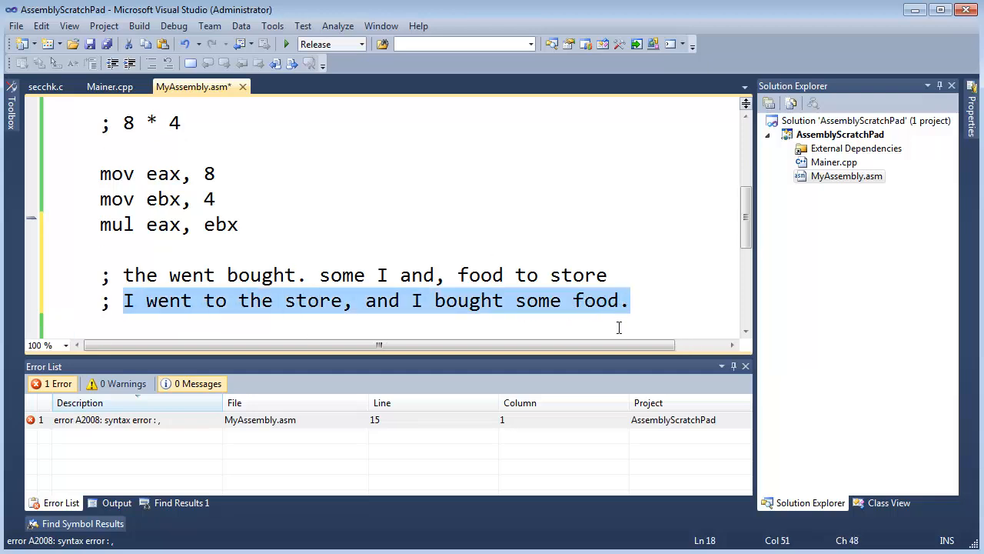
{"action": "mouse_move", "coordinate": [604, 249]}
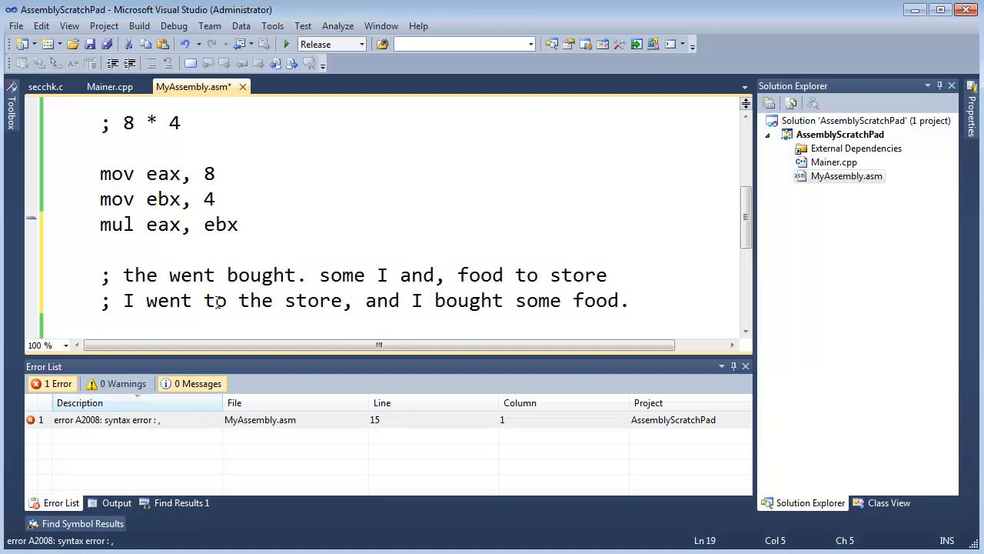
{"action": "left_click_drag", "start_coordinate": [123, 299], "coordinate": [623, 300]}
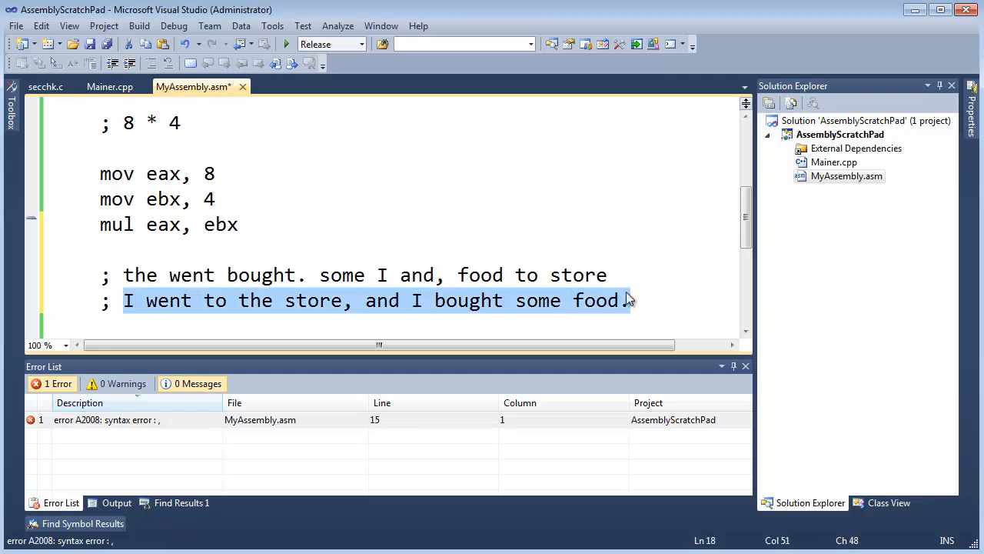
{"action": "left_click", "coordinate": [307, 300]}
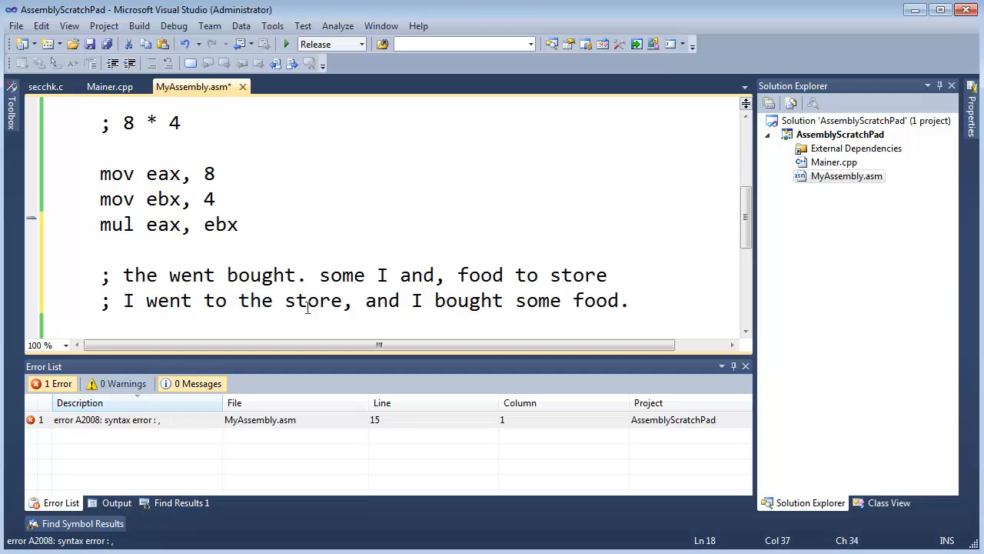
{"action": "double_click", "coordinate": [312, 300]}
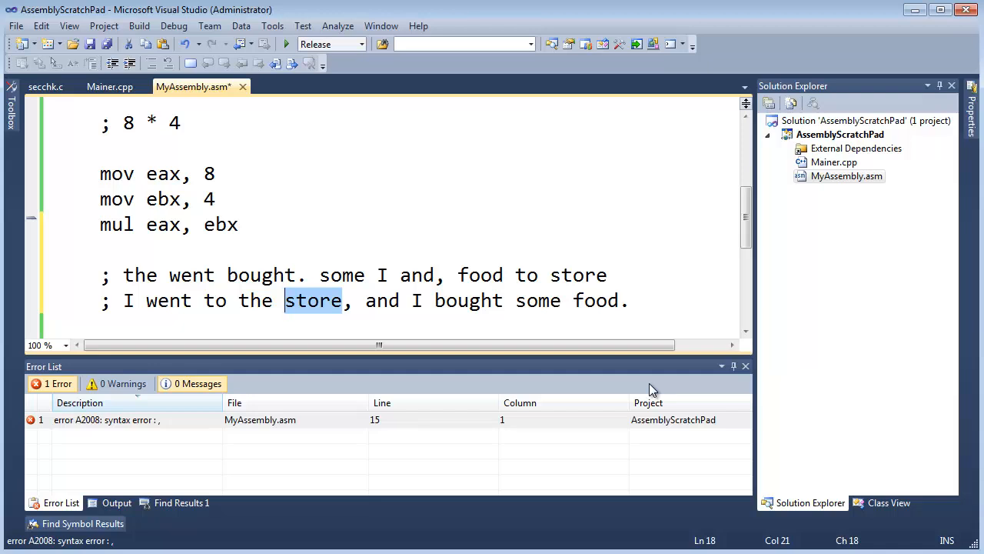
{"action": "type", "text": "run"}
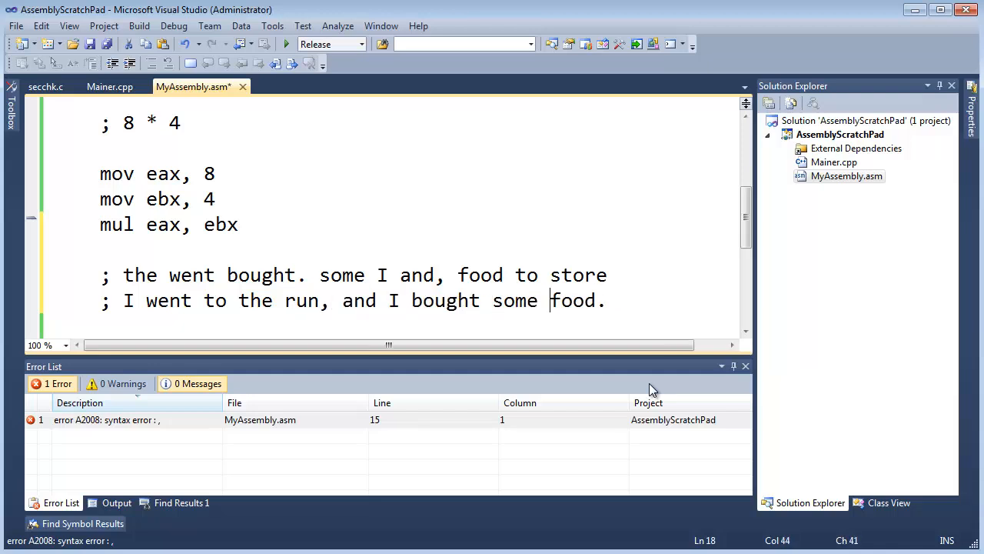
{"action": "double_click", "coordinate": [572, 300]}
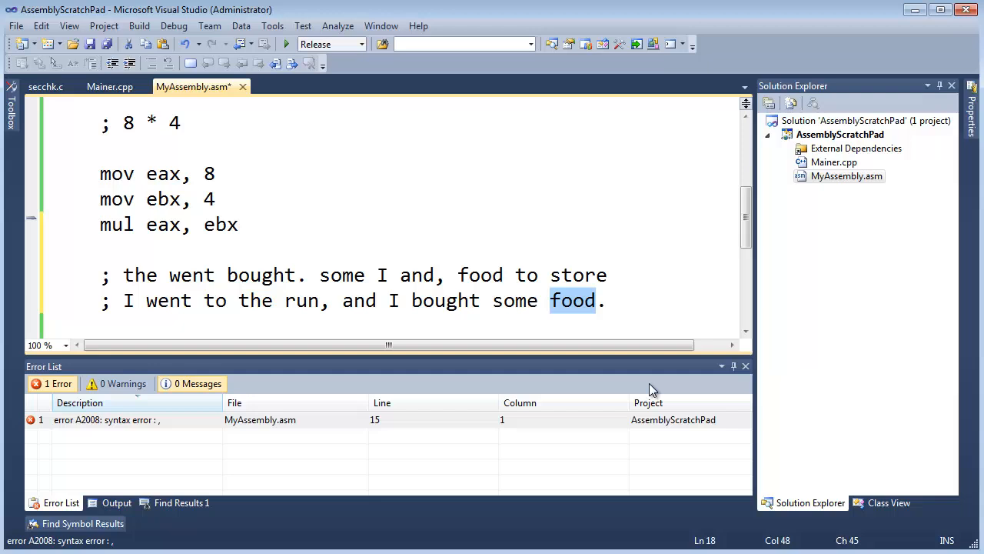
{"action": "type", "text": "dive"}
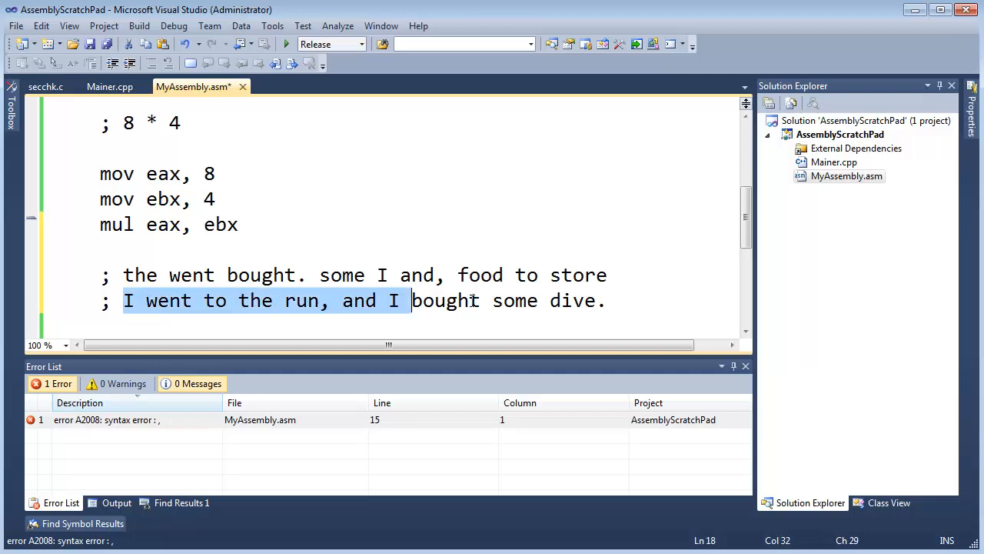
Step: Select both comment lines beneath mul eax, ebx so they can be deleted
{"action": "left_click", "coordinate": [128, 302]}
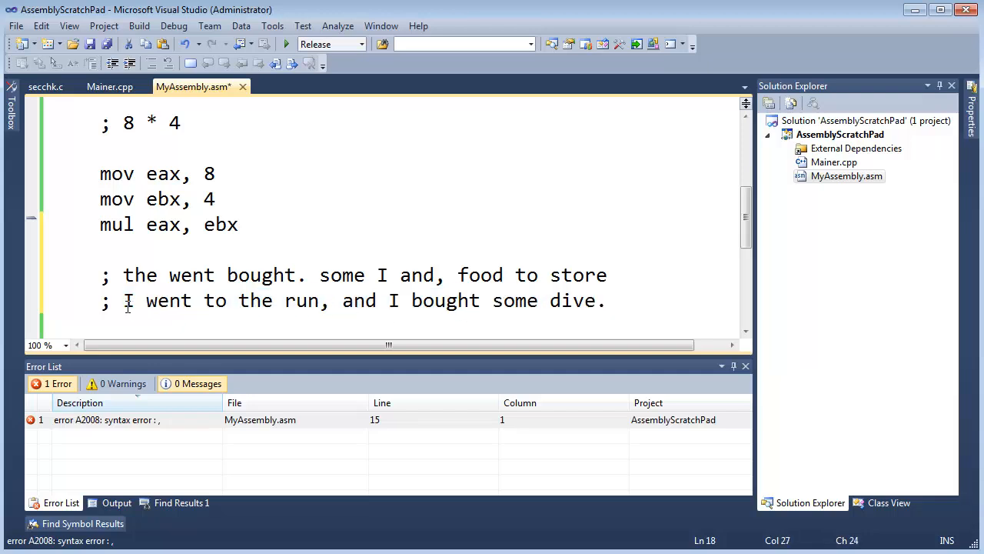
{"action": "left_click_drag", "start_coordinate": [123, 300], "coordinate": [609, 300]}
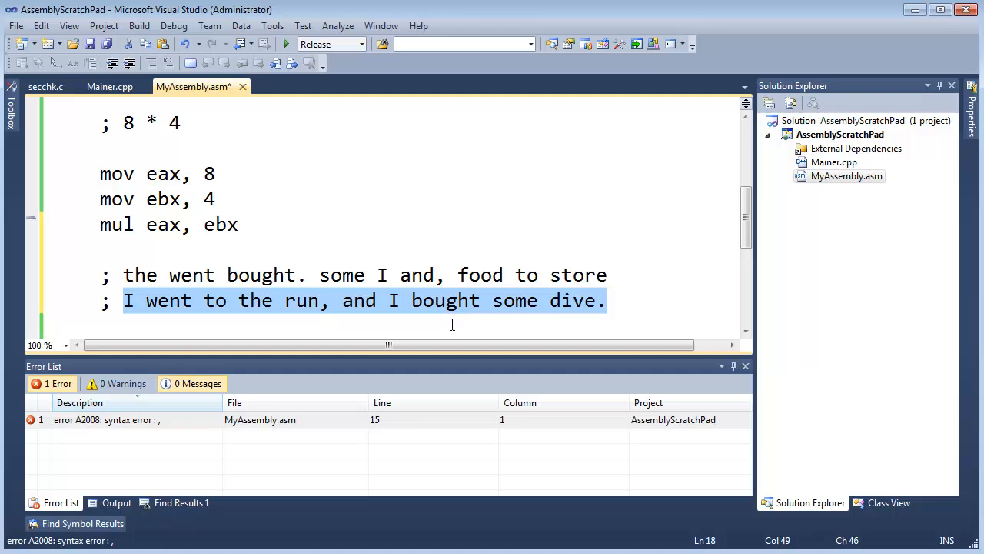
{"action": "double_click", "coordinate": [572, 300]}
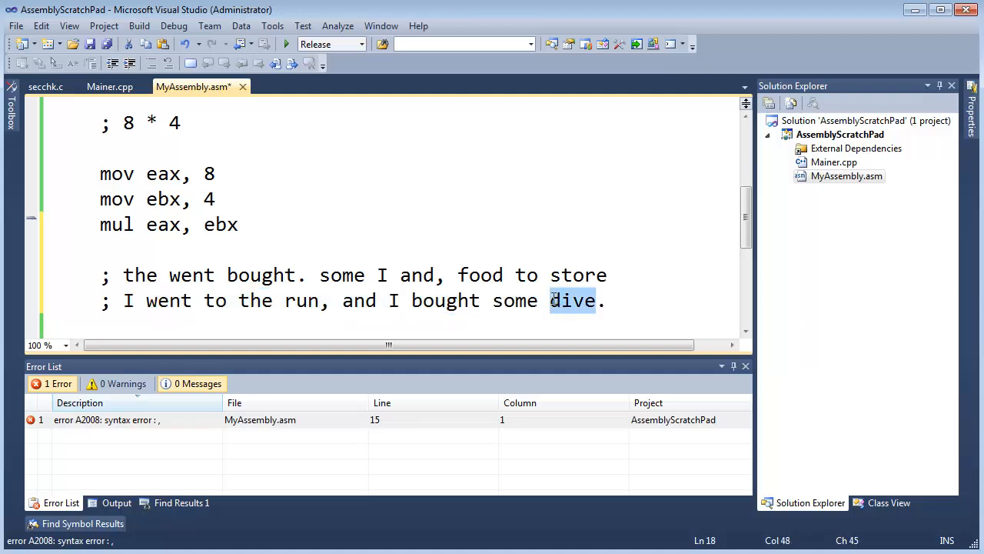
{"action": "triple_click", "coordinate": [306, 300]}
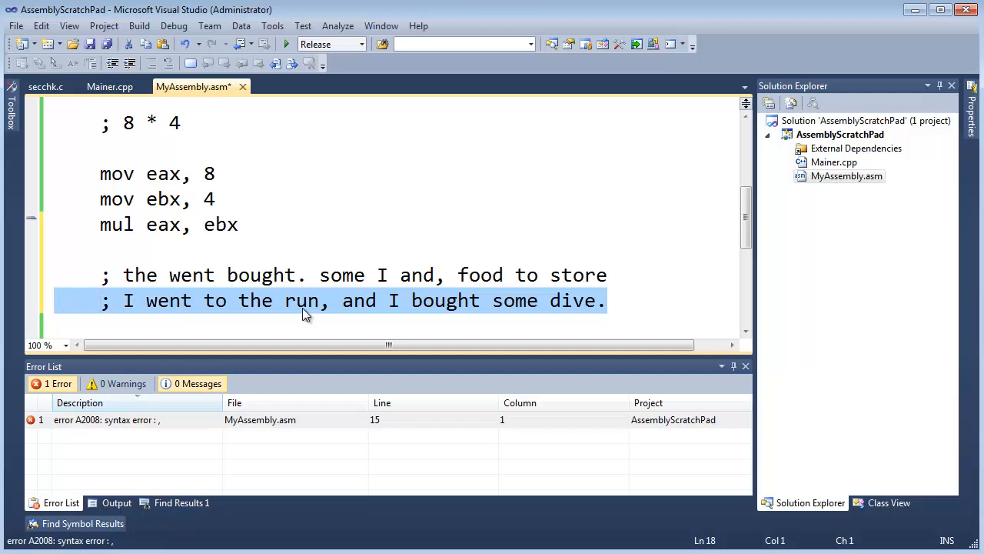
{"action": "left_click", "coordinate": [100, 274]}
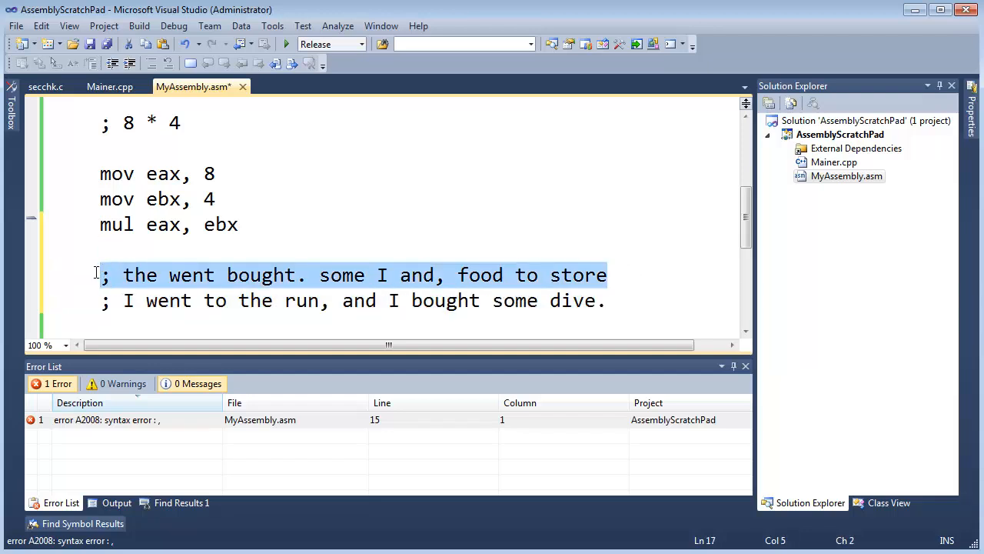
{"action": "left_click", "coordinate": [132, 249]}
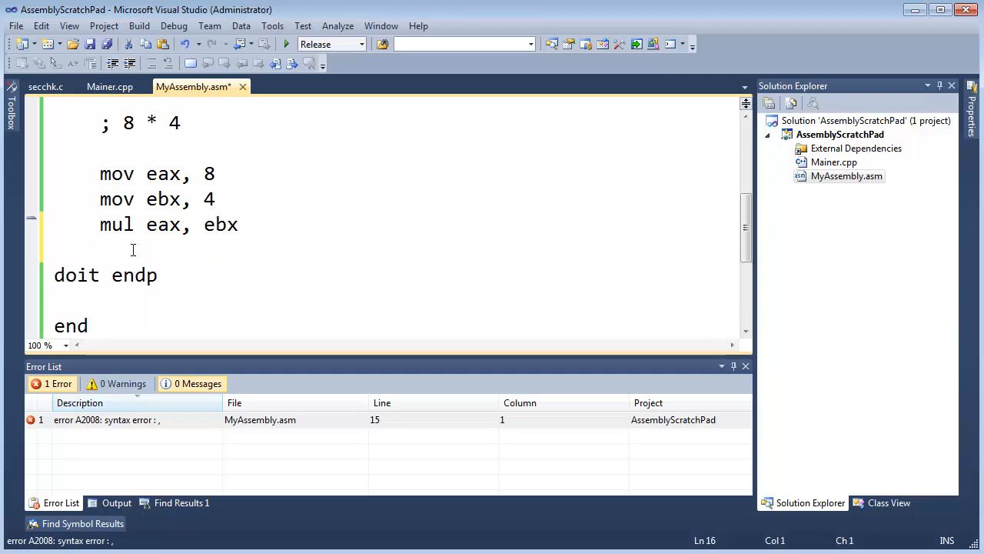
{"action": "scroll", "scroll_direction": "up", "scroll_amount": 3}
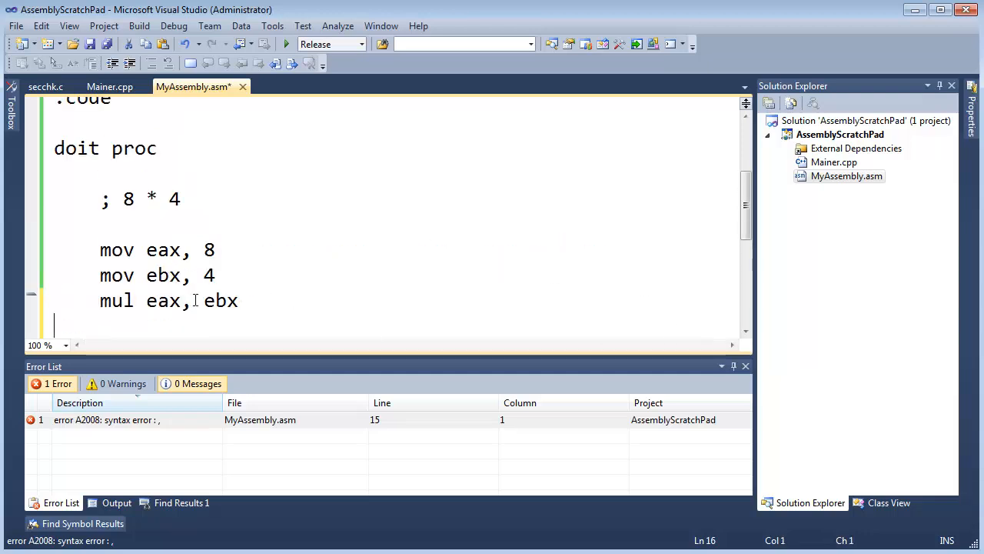
{"action": "double_click", "coordinate": [117, 300]}
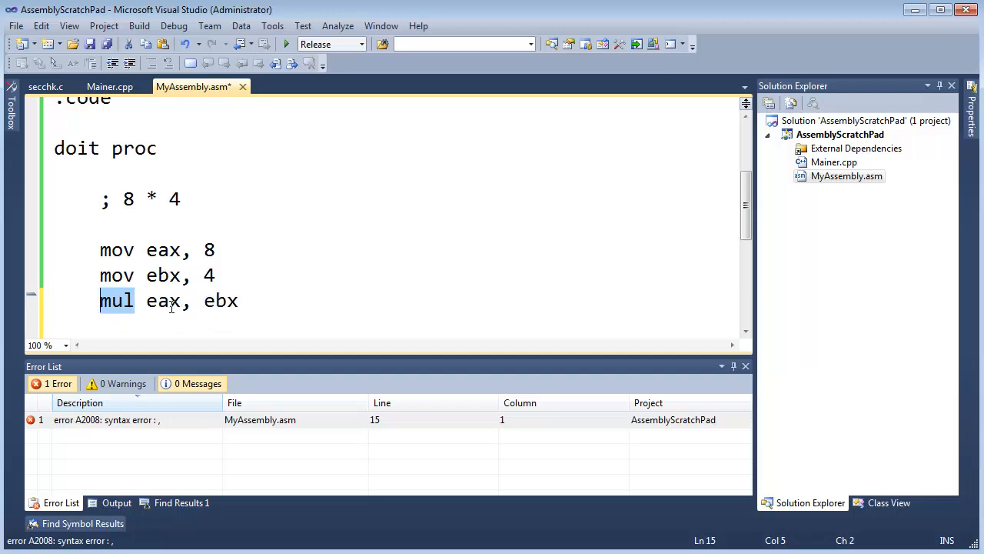
{"action": "double_click", "coordinate": [163, 300]}
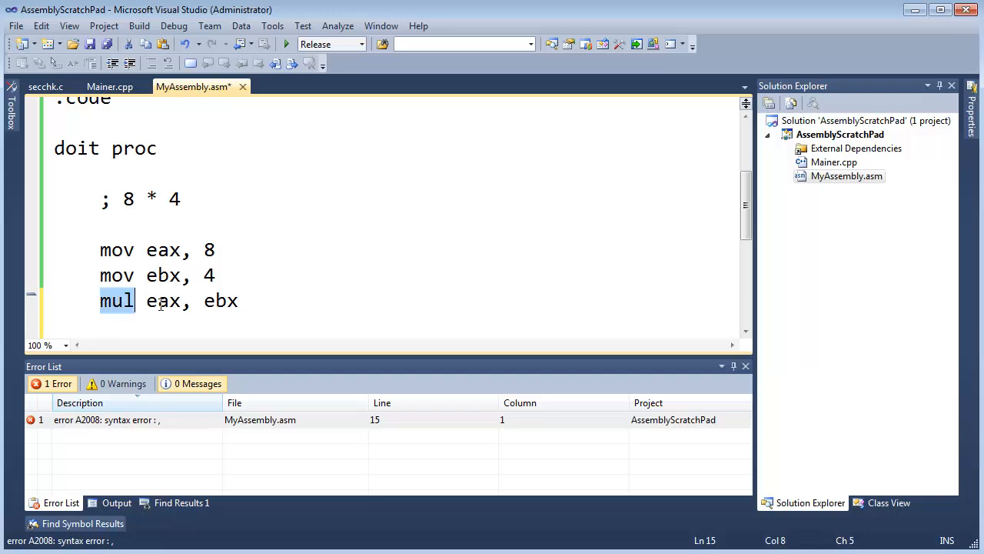
{"action": "double_click", "coordinate": [163, 300]}
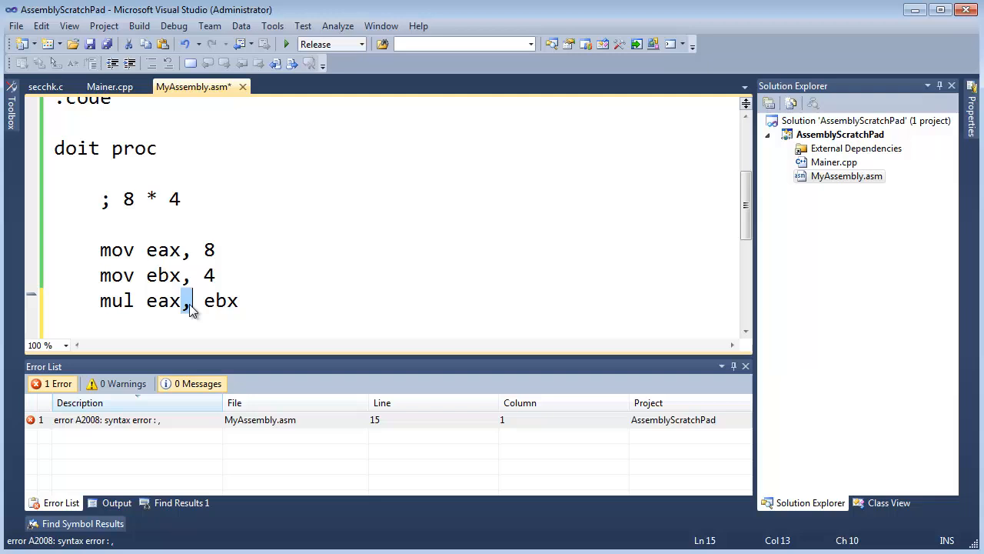
{"action": "left_click_drag", "start_coordinate": [190, 300], "coordinate": [240, 300]}
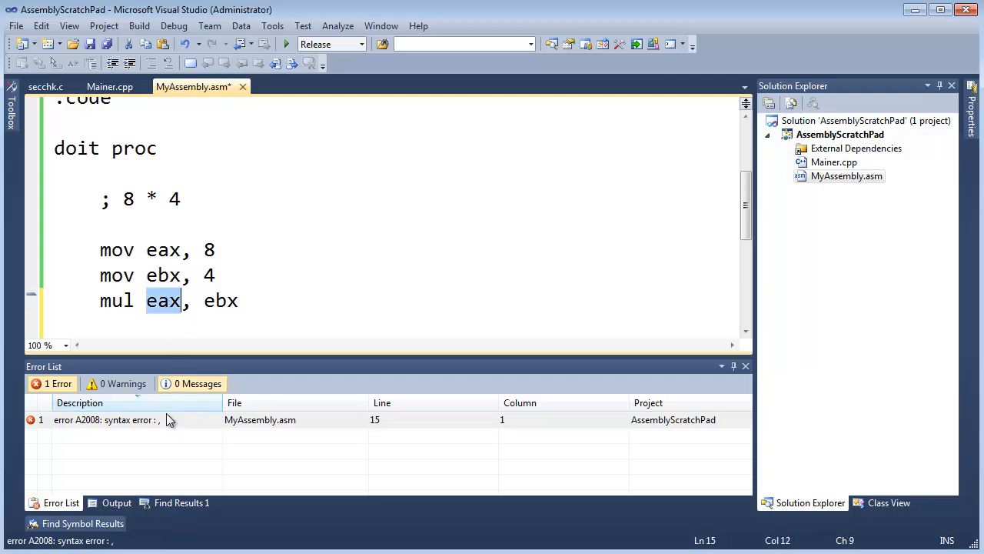
{"action": "mouse_move", "coordinate": [161, 431]}
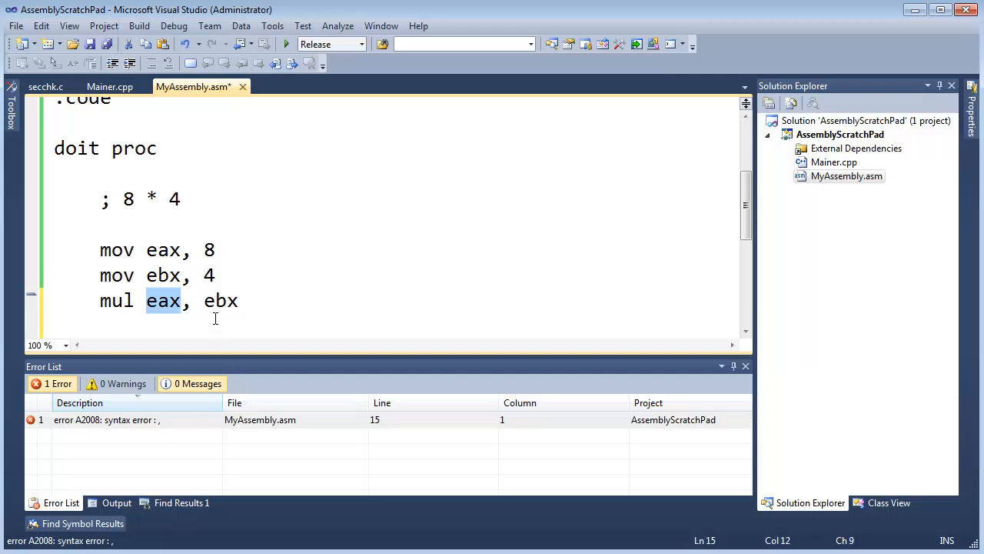
{"action": "left_click", "coordinate": [285, 306]}
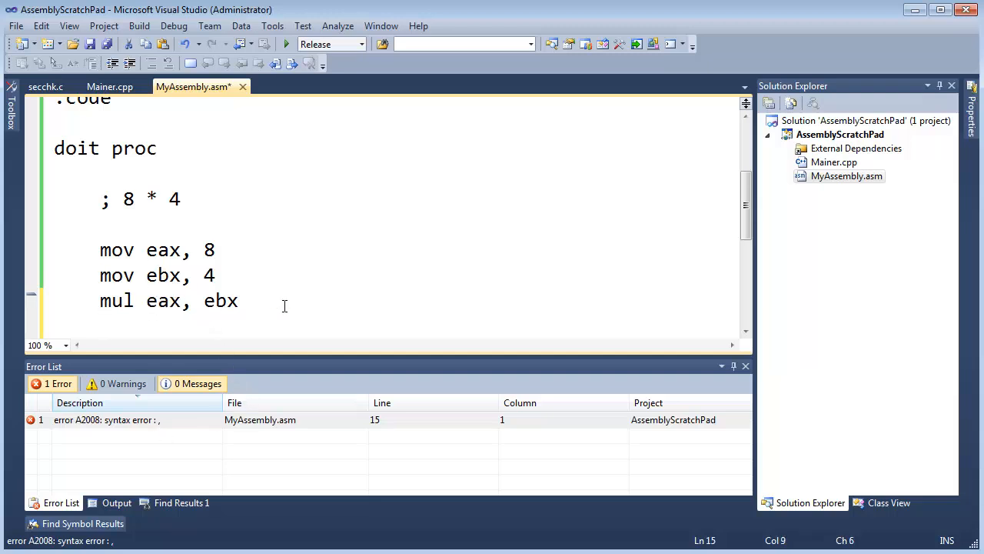
{"action": "double_click", "coordinate": [221, 300]}
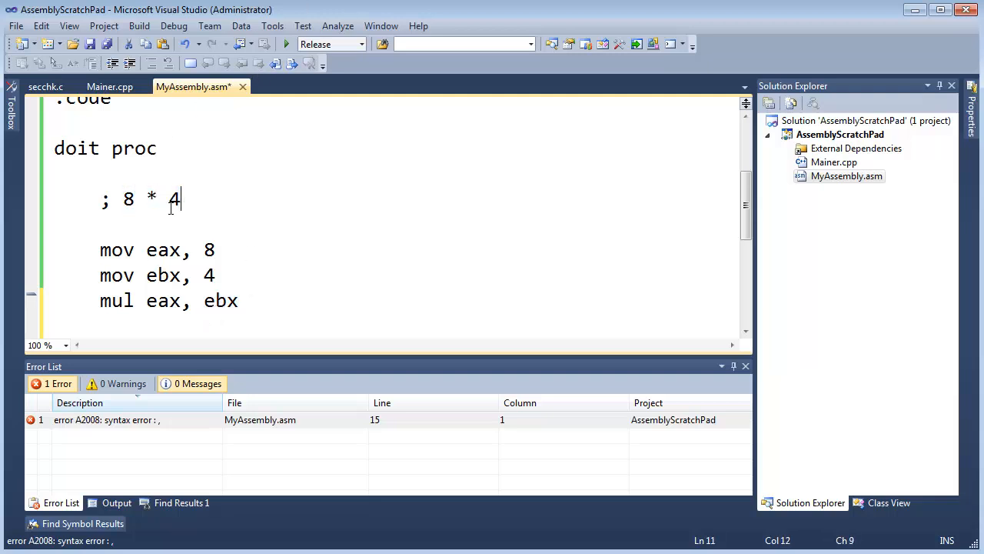
Step: Select the 4 in the 8 * 4 comment, then the eax operand of the mul line
{"action": "double_click", "coordinate": [173, 200]}
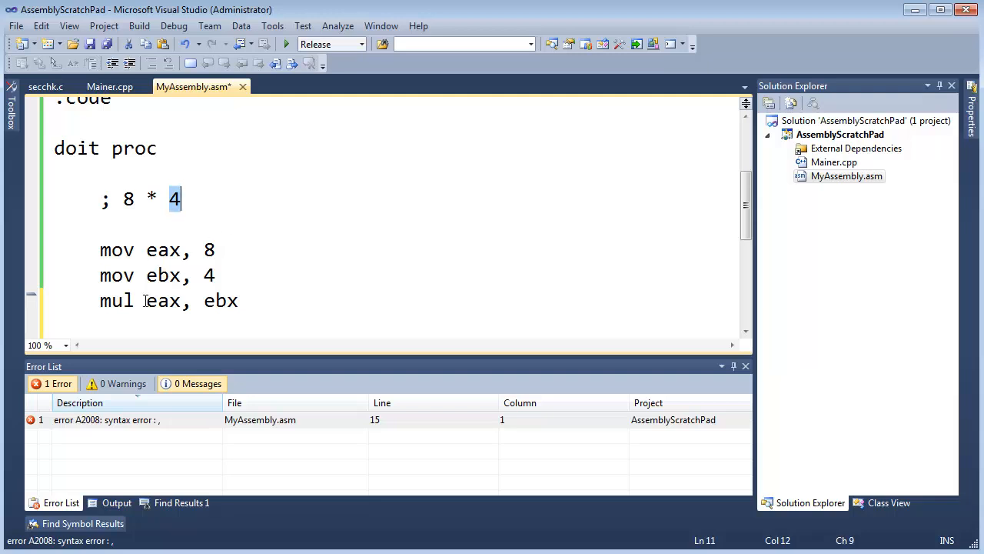
{"action": "double_click", "coordinate": [117, 300]}
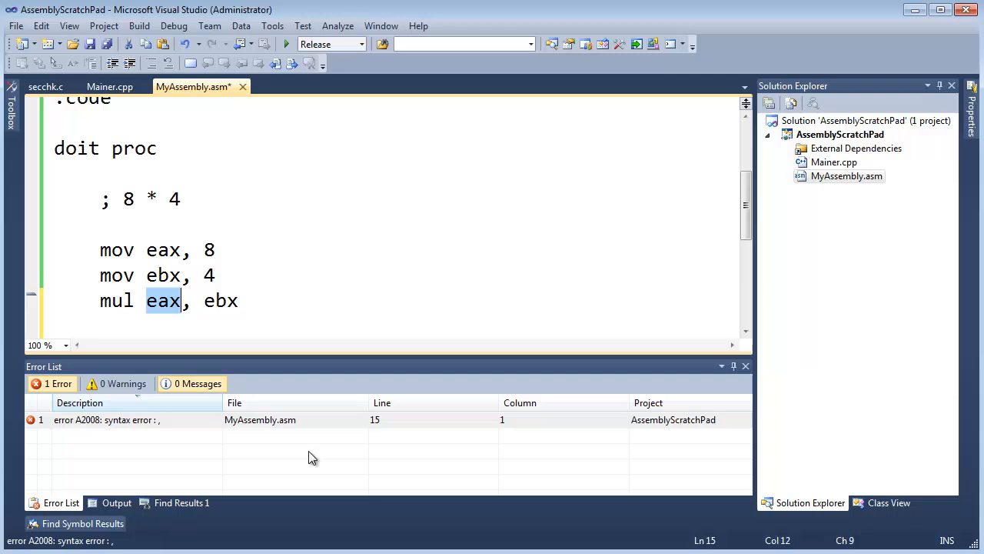
{"action": "mouse_move", "coordinate": [307, 455]}
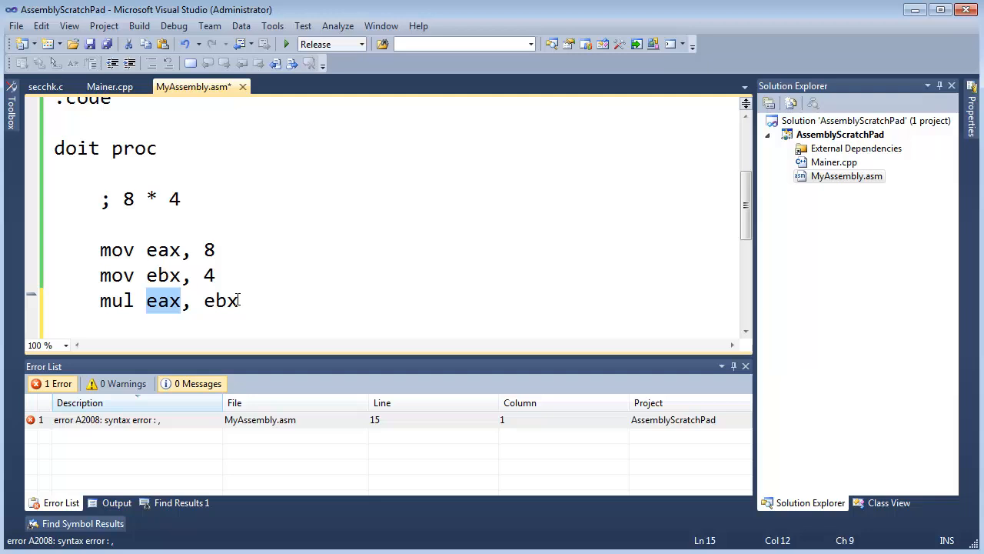
{"action": "mouse_move", "coordinate": [164, 307]}
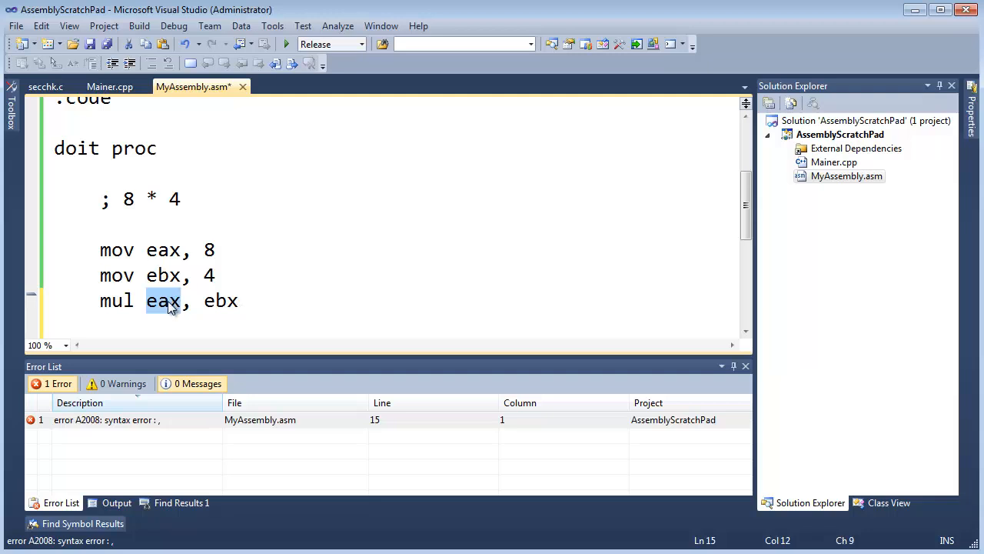
{"action": "mouse_move", "coordinate": [175, 314]}
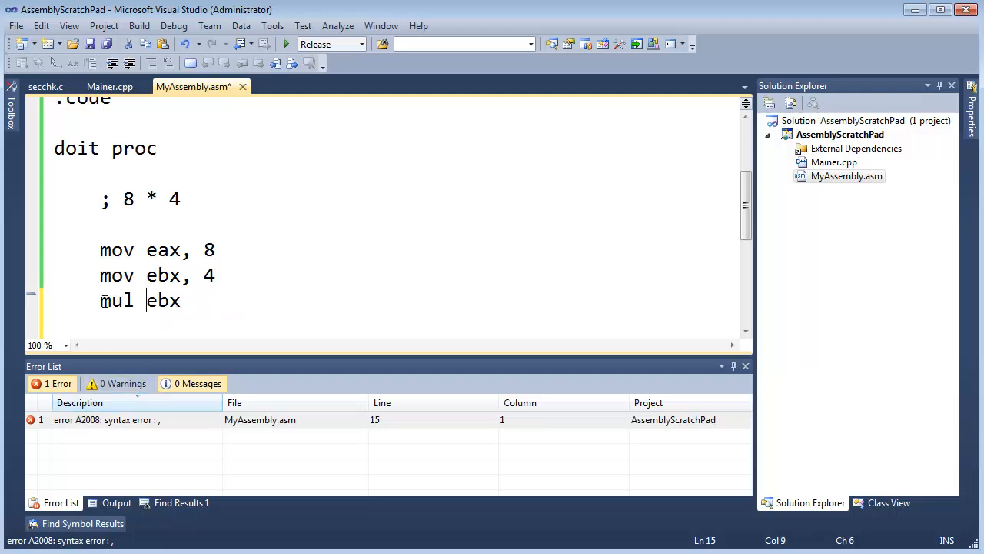
Step: Place the insertion point after mul ebx in the doit routine
{"action": "double_click", "coordinate": [117, 300]}
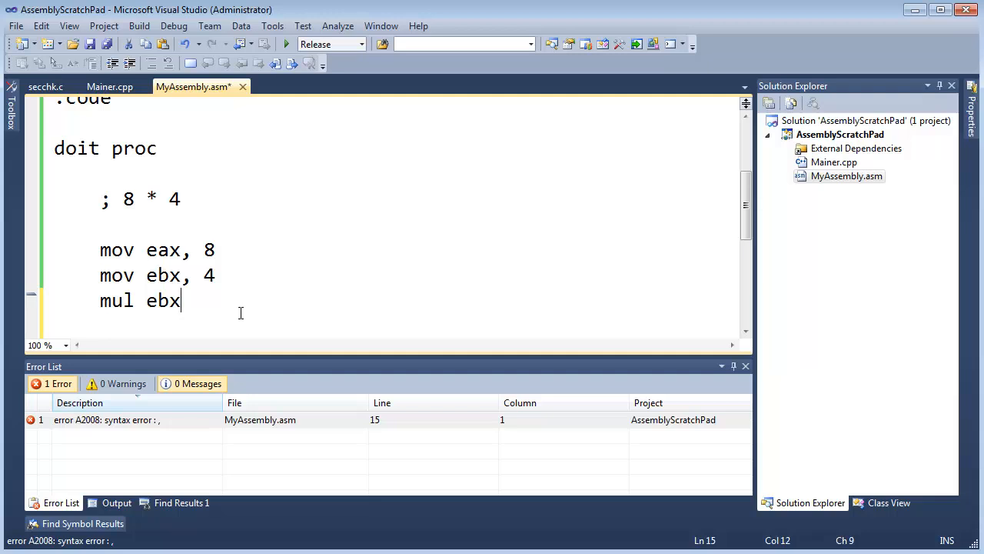
{"action": "mouse_move", "coordinate": [297, 289]}
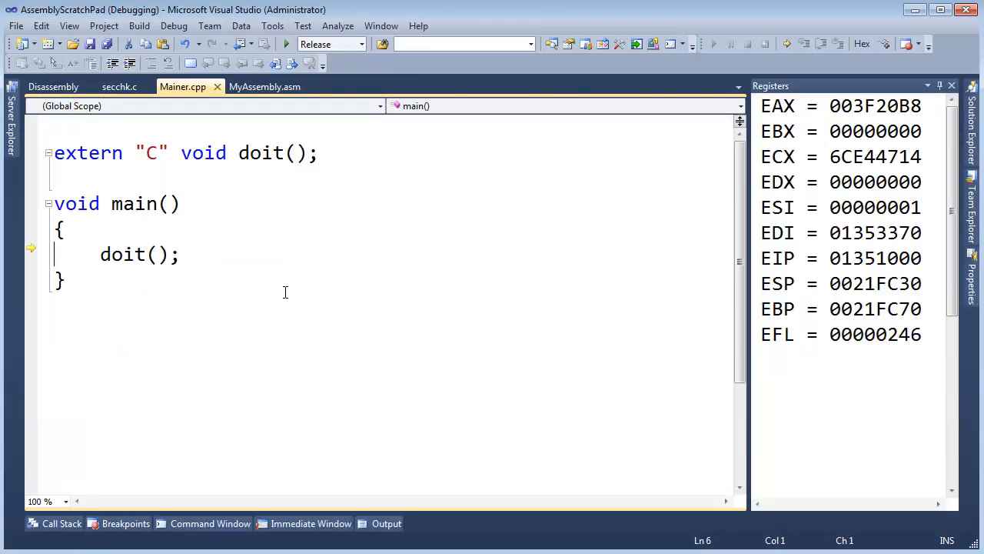
Step: In Disassembly, step over mov eax, 8 and mov ebx, 4 so EAX = 8 and EBX = 4, then return to MyAssembly.asm
{"action": "left_click", "coordinate": [52, 86]}
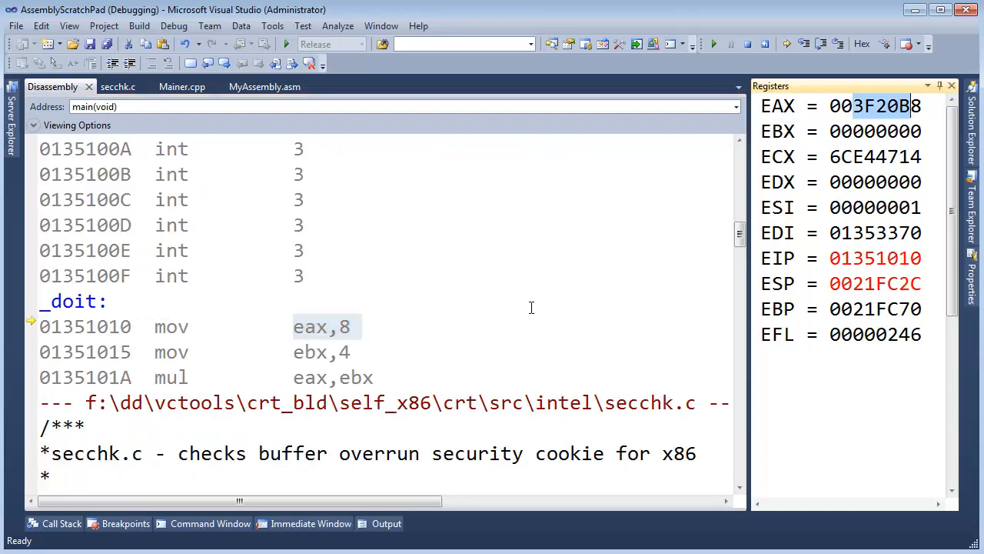
{"action": "key", "text": "F10"}
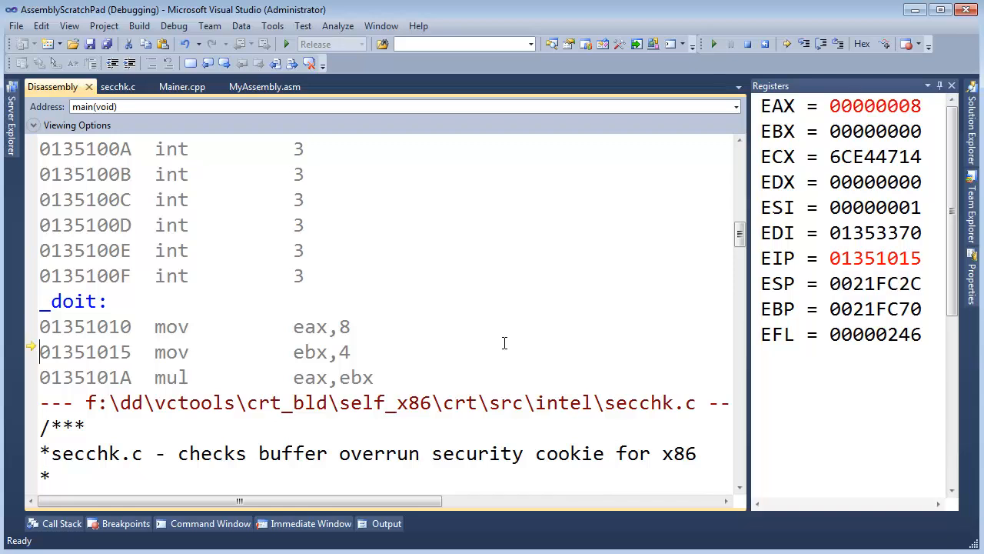
{"action": "mouse_move", "coordinate": [861, 141]}
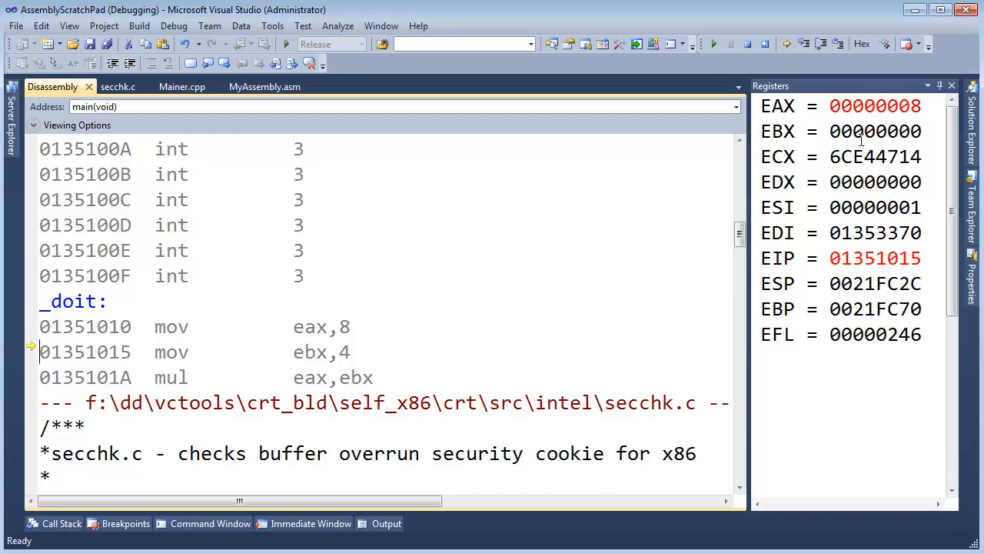
{"action": "mouse_move", "coordinate": [386, 363]}
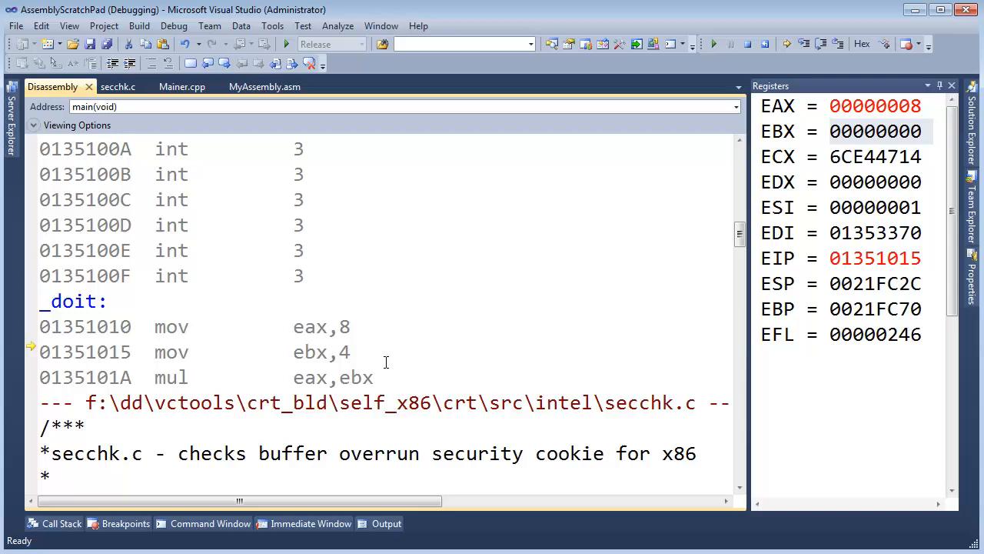
{"action": "key", "text": "F10"}
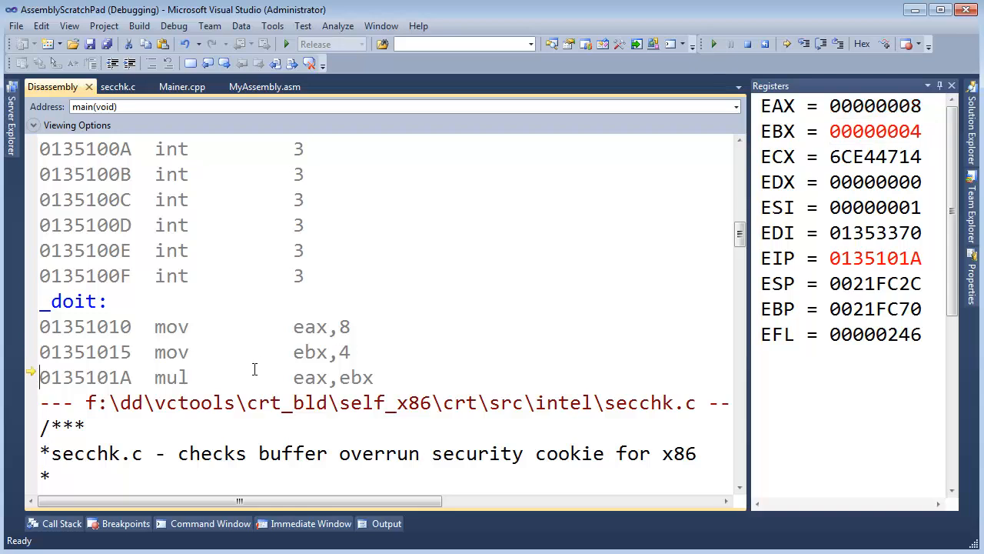
{"action": "mouse_move", "coordinate": [347, 379]}
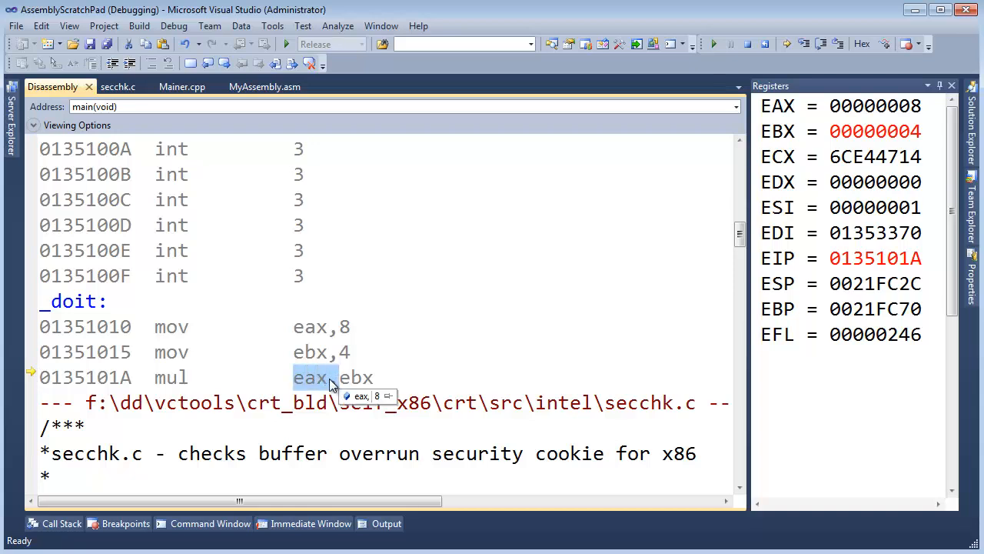
{"action": "left_click", "coordinate": [265, 86]}
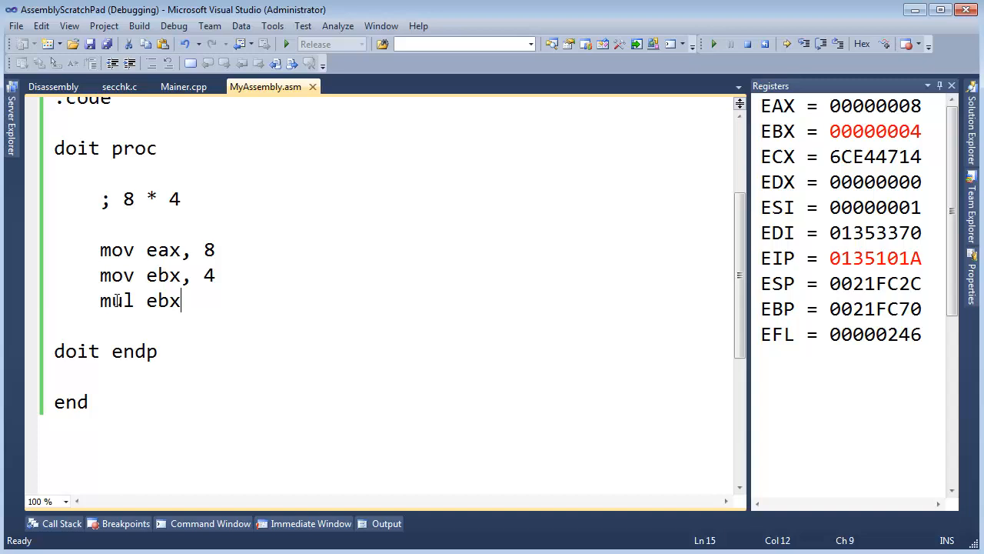
Step: Switch to the Disassembly view before stepping over mul ebx
{"action": "left_click", "coordinate": [52, 86]}
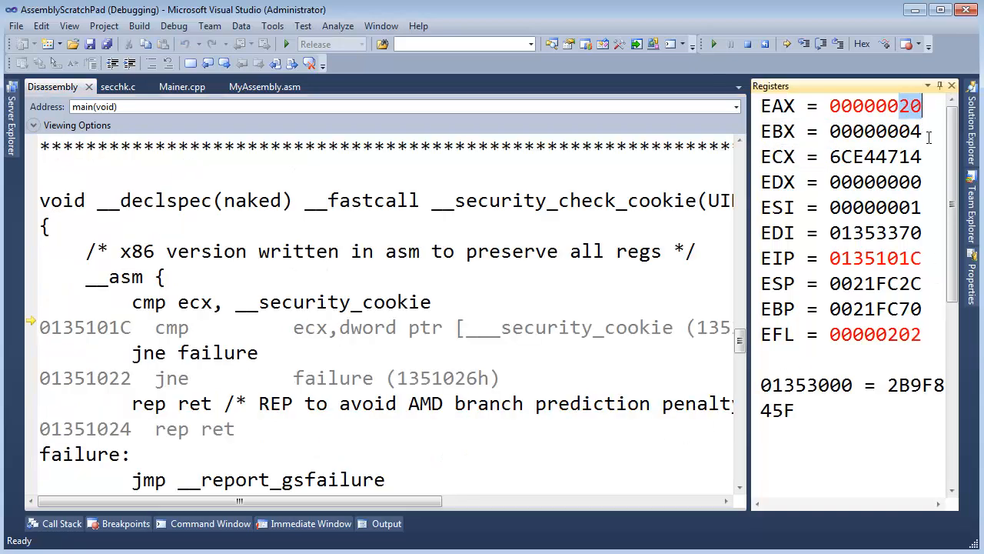
{"action": "mouse_move", "coordinate": [869, 283]}
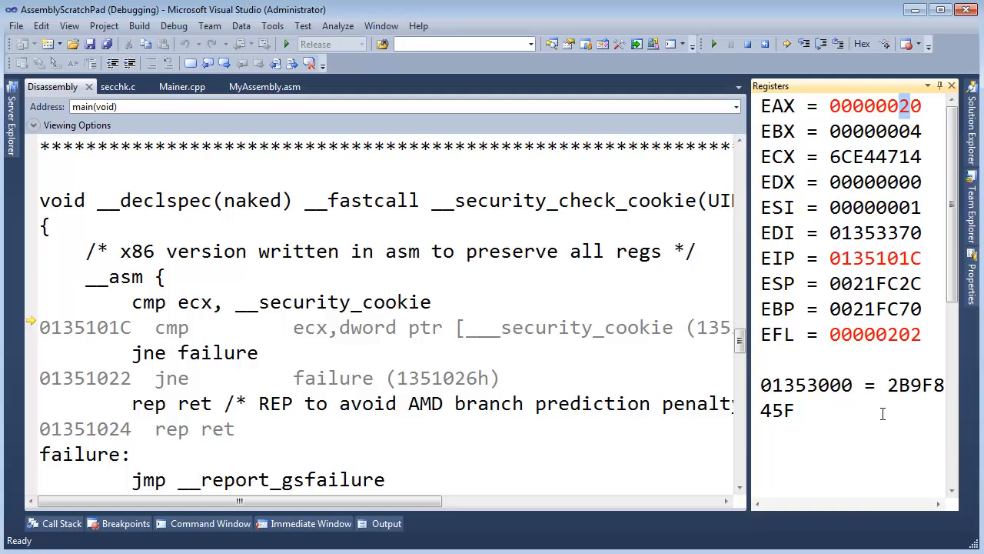
{"action": "mouse_move", "coordinate": [886, 409]}
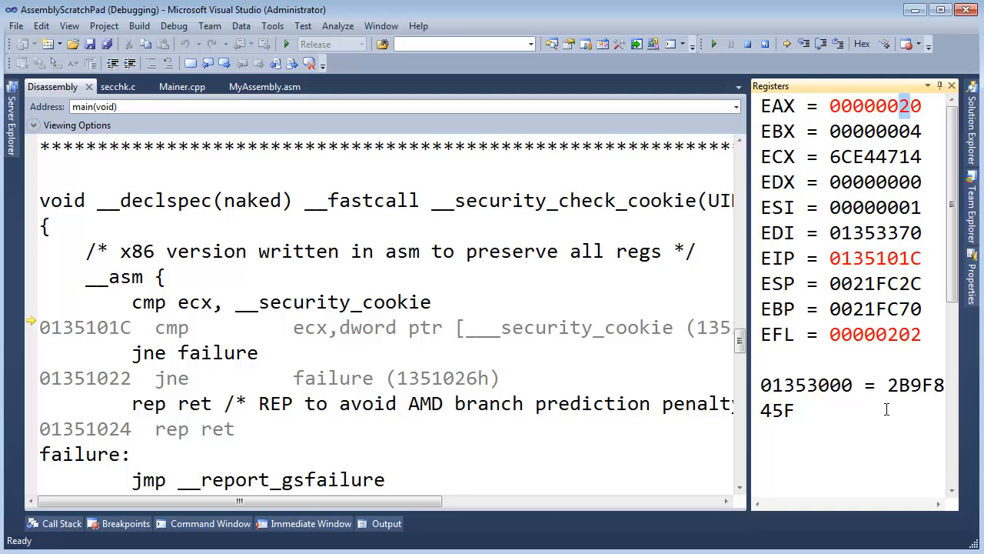